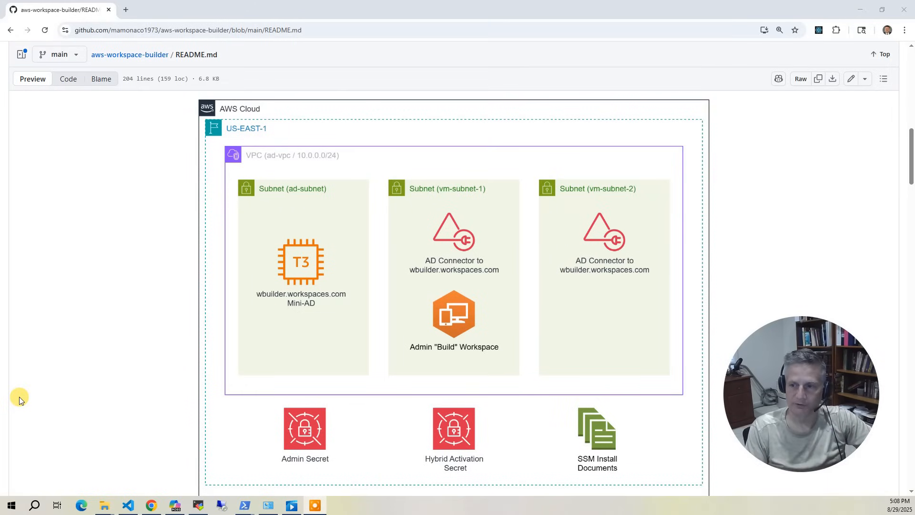
# Scroll the README down past the AWS architecture diagram to the Build Workflow flowchart.
pyautogui.scroll(-3)
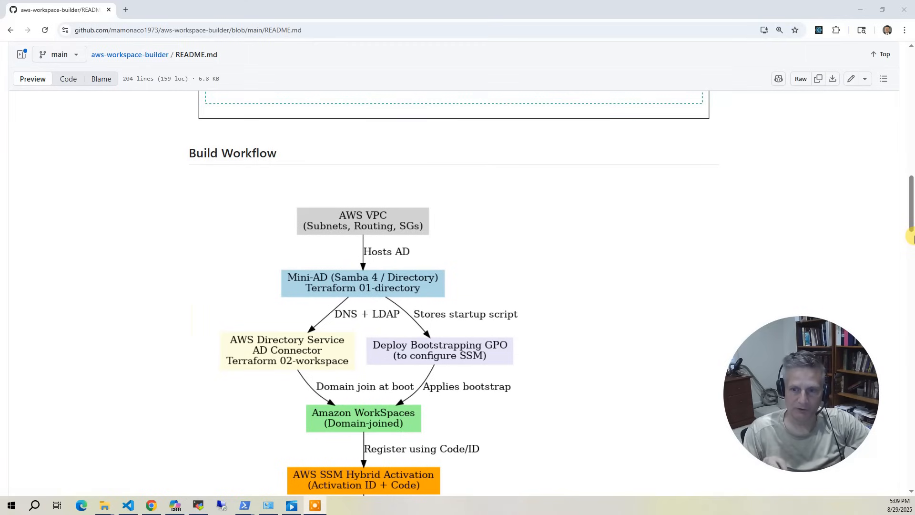
pyautogui.moveTo(693, 295)
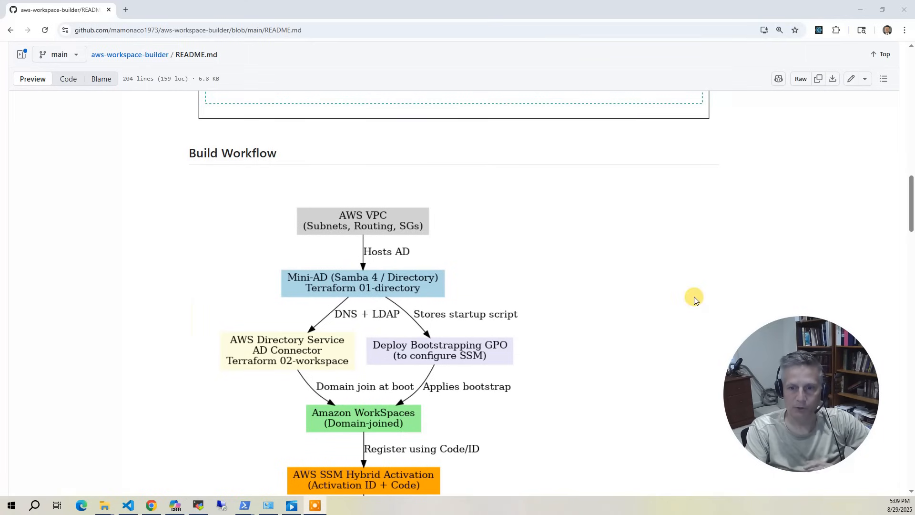
# Scroll the flowchart down to its SSM install, Capture Custom Image and Create Custom Bundle stages.
pyautogui.scroll(-3)
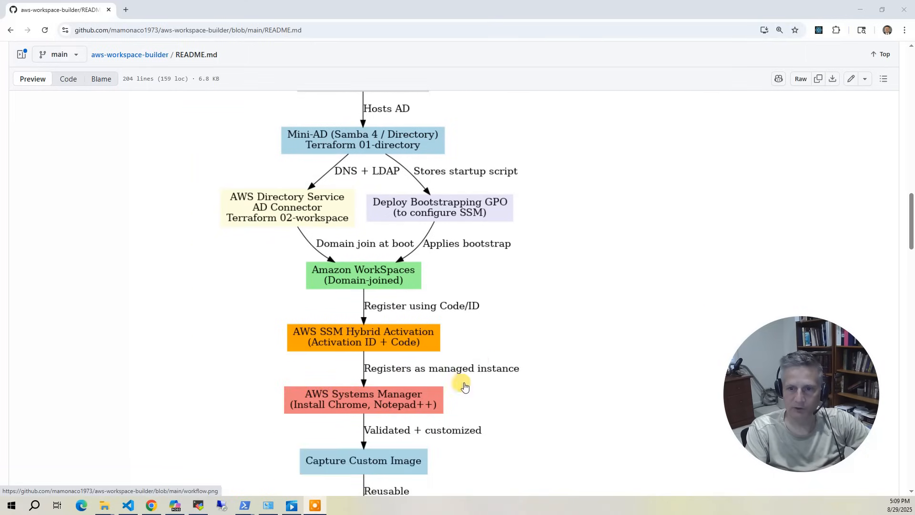
pyautogui.moveTo(412, 432)
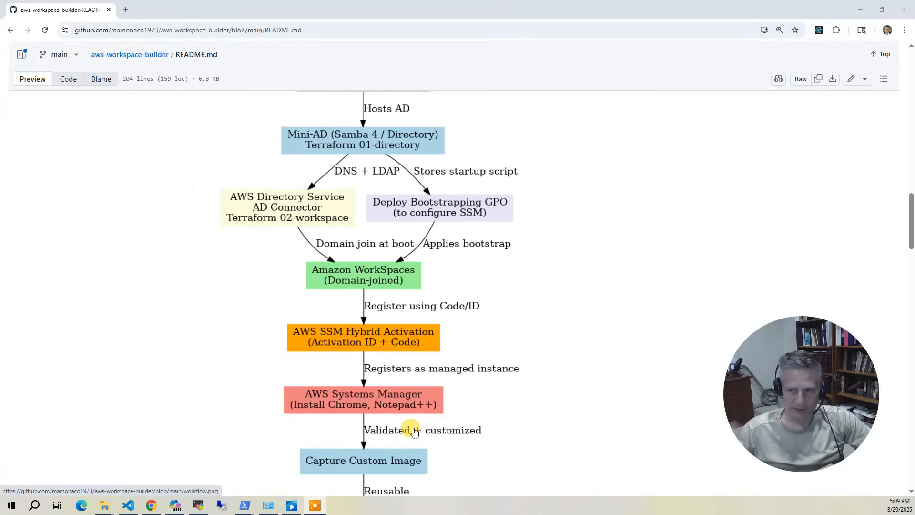
pyautogui.scroll(-3)
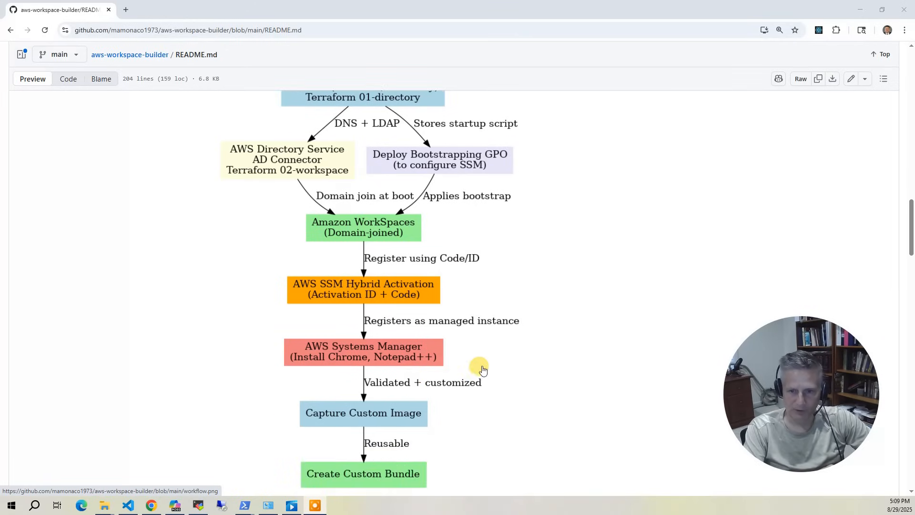
pyautogui.scroll(-3)
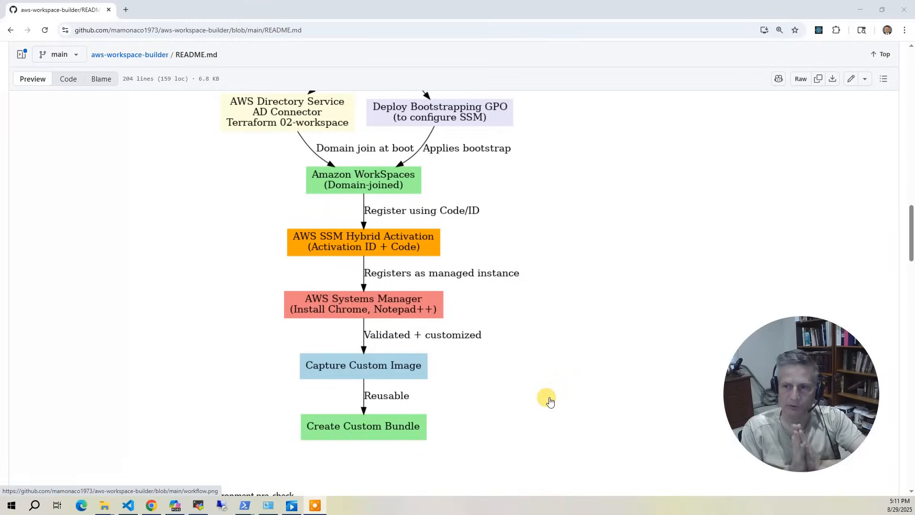
# Reach the Download this Repository section and copy its git clone code block.
pyautogui.scroll(-3)
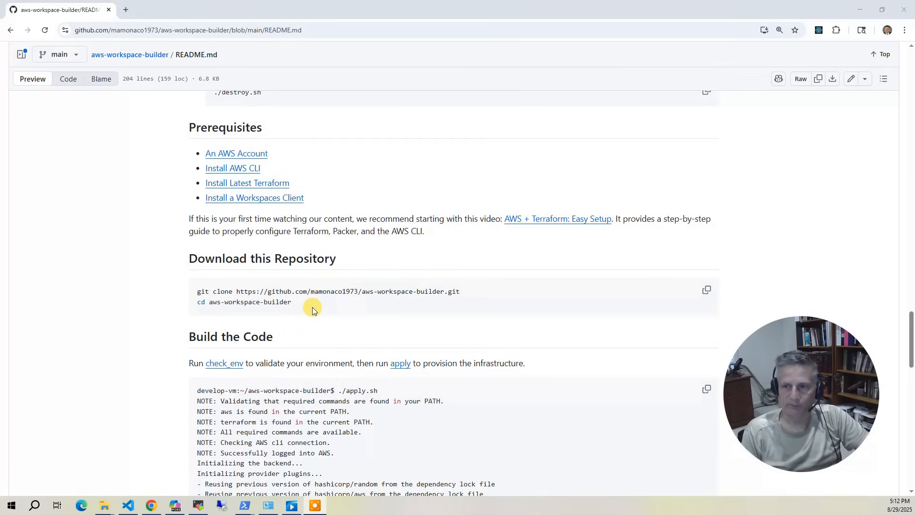
pyautogui.scroll(-3)
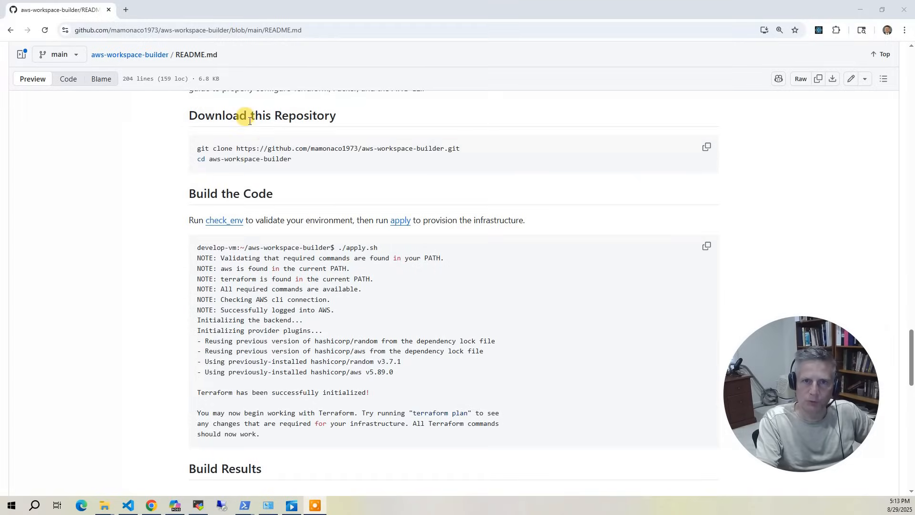
pyautogui.moveTo(266, 136)
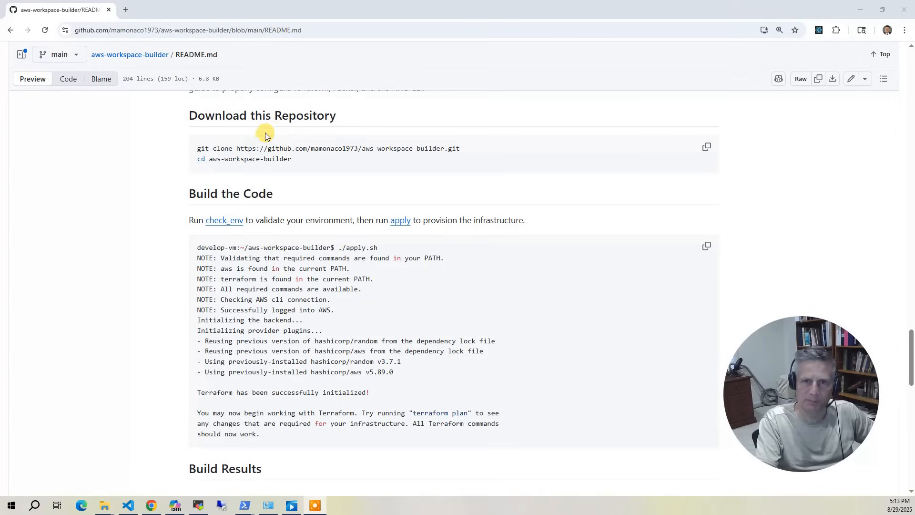
pyautogui.click(707, 146)
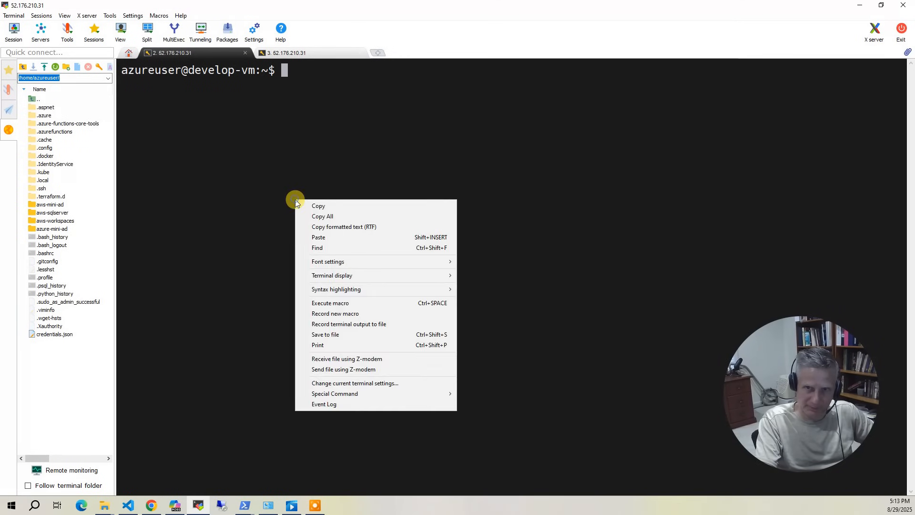
# Paste and run the clone commands in the terminal, then launch ./apply.sh.
pyautogui.click(318, 237)
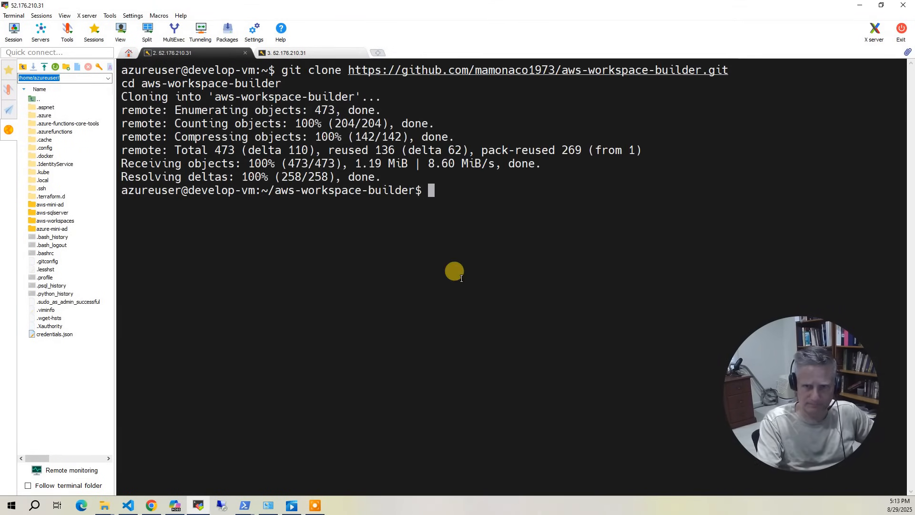
pyautogui.moveTo(546, 203)
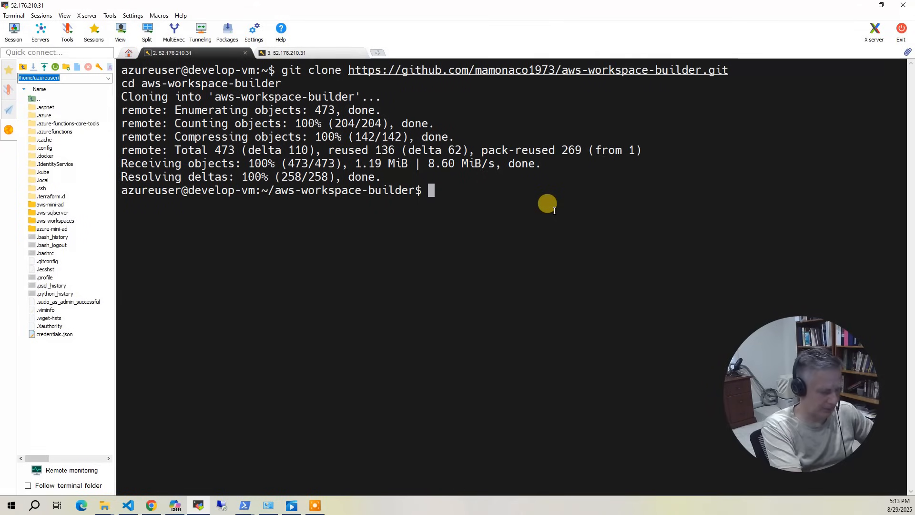
pyautogui.write(',.')
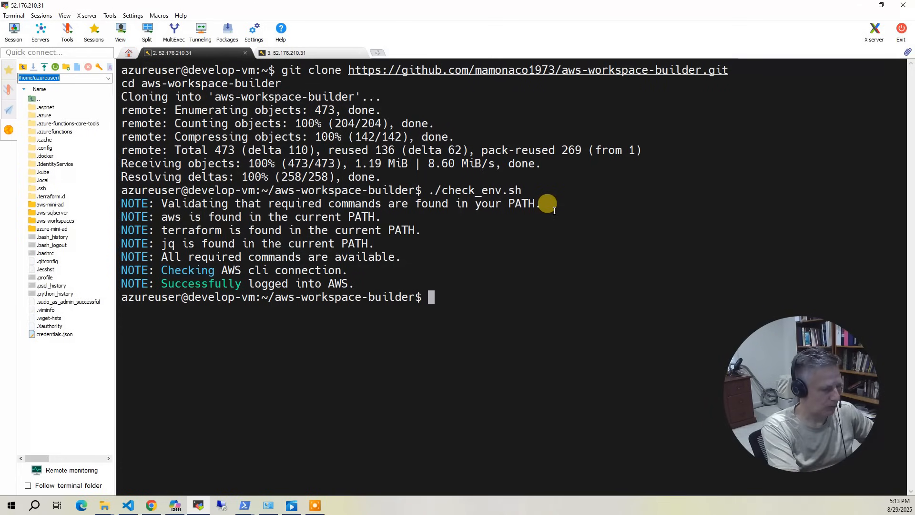
pyautogui.write('./apply.sh')
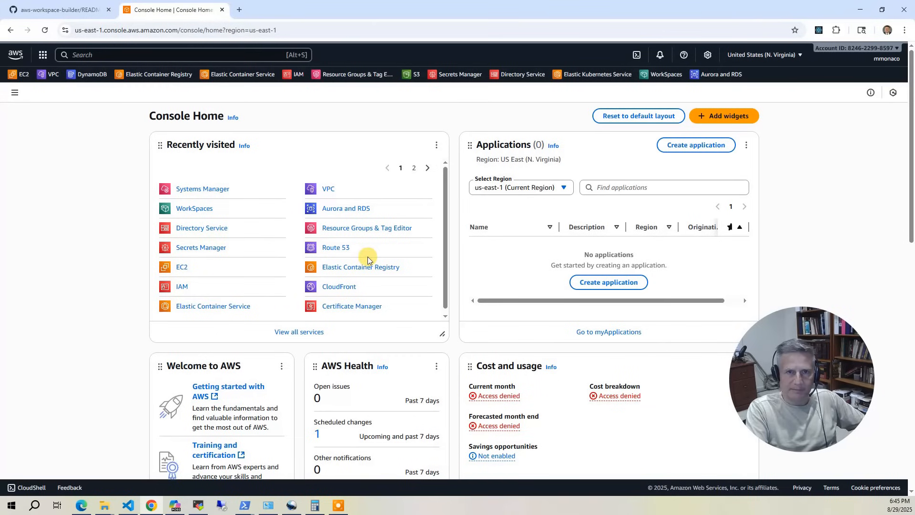
pyautogui.moveTo(108, 118)
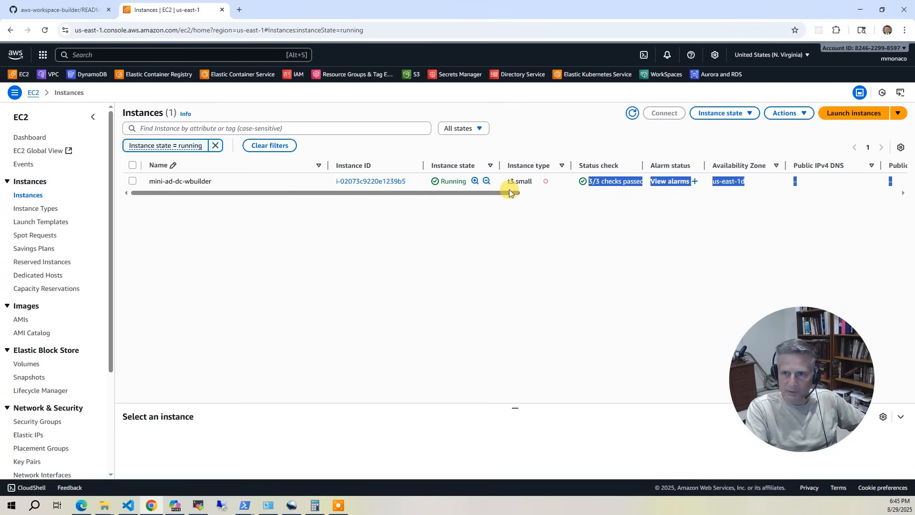
# Bring up the current user data script of the mini-ad-dc-wbuilder instance for editing.
pyautogui.click(788, 113)
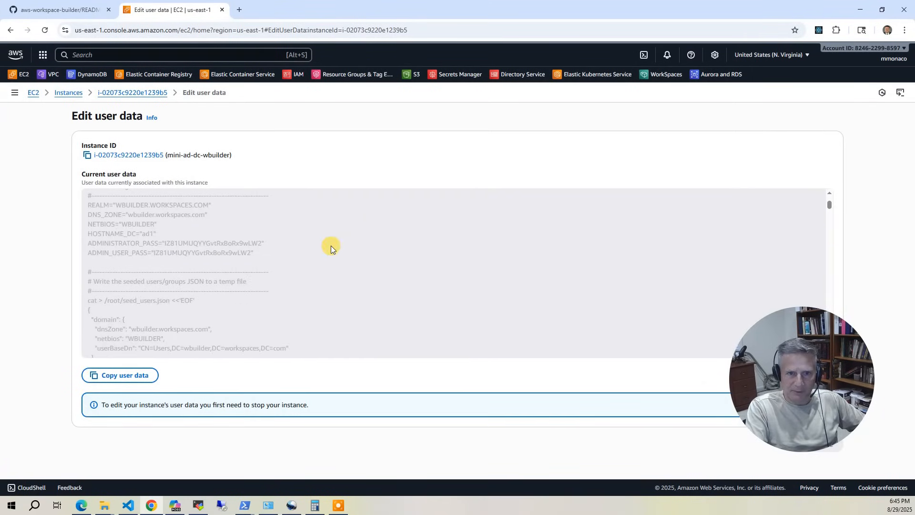
pyautogui.moveTo(696, 237)
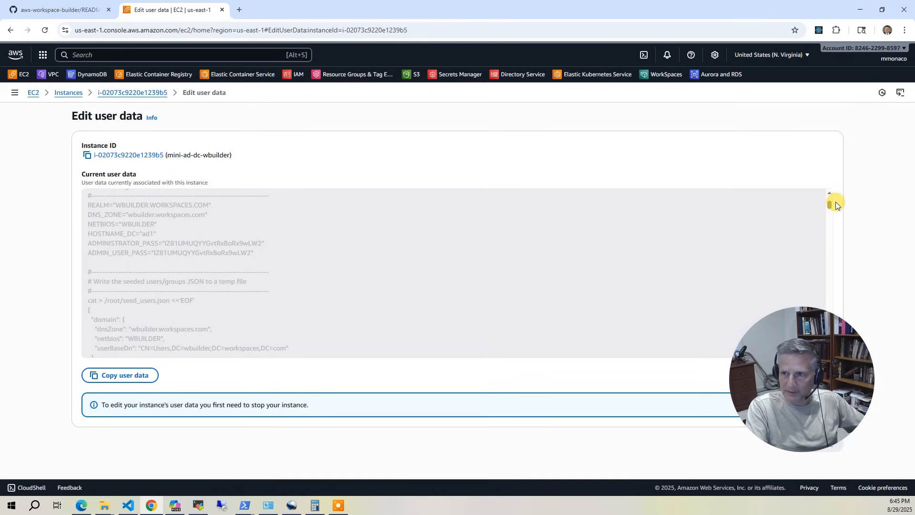
# Scroll the user data box down to the Startup ssm-bootstrap.ps1 GPO script registering the SSM agent.
pyautogui.scroll(-3)
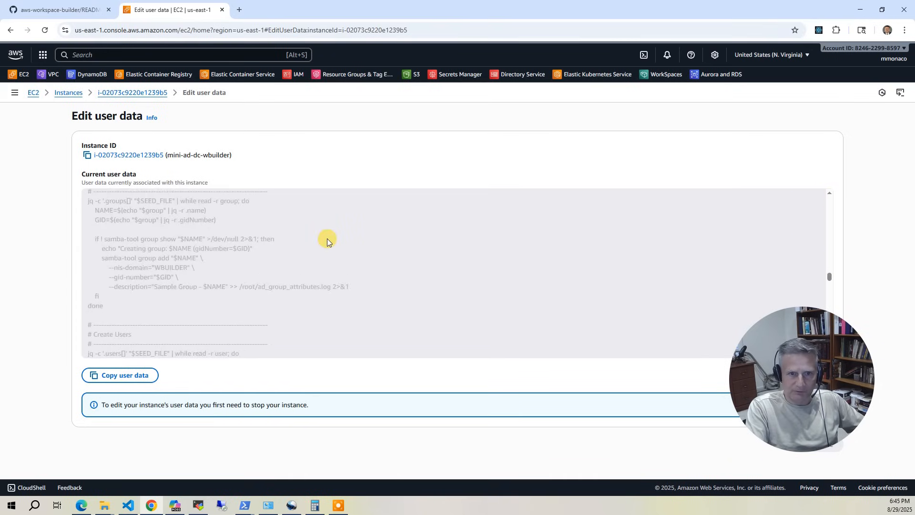
pyautogui.scroll(-3)
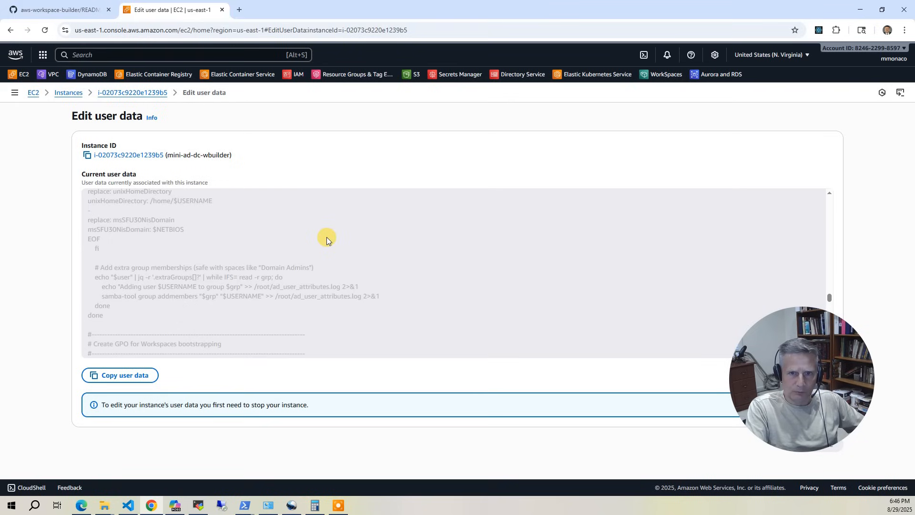
pyautogui.scroll(-3)
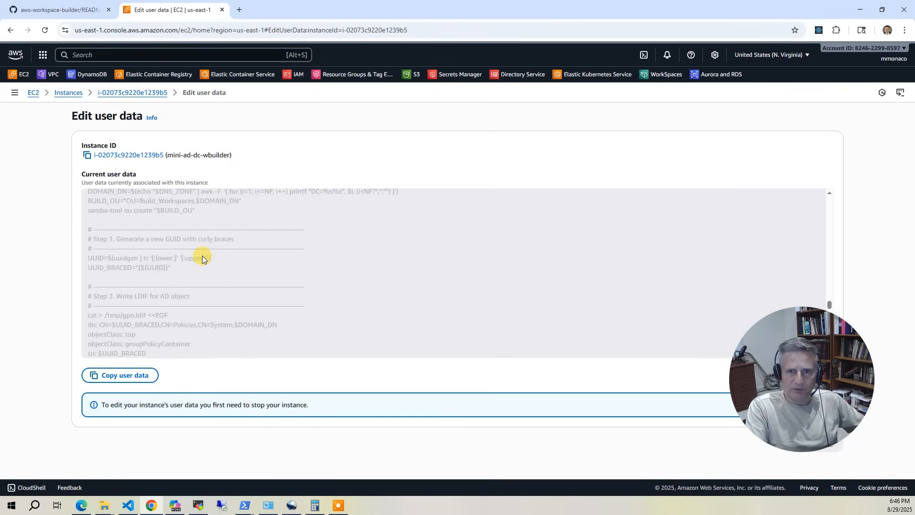
pyautogui.scroll(-3)
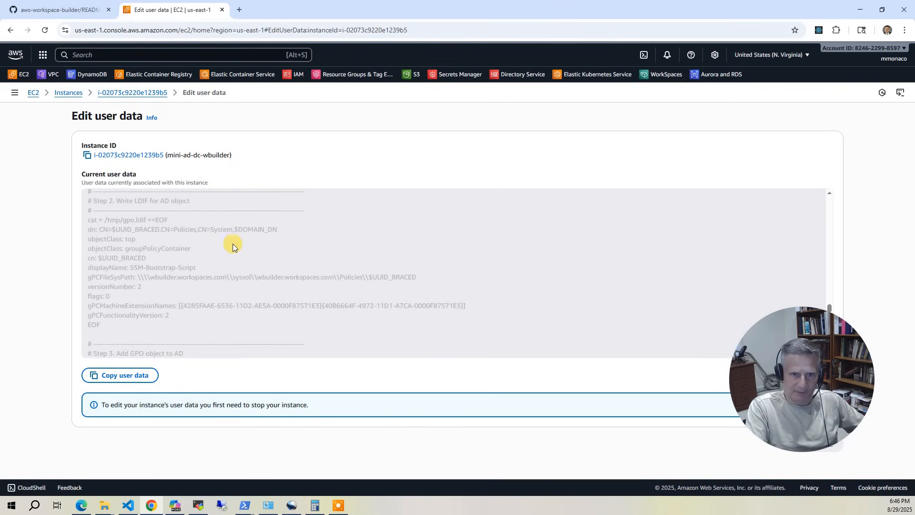
pyautogui.scroll(-3)
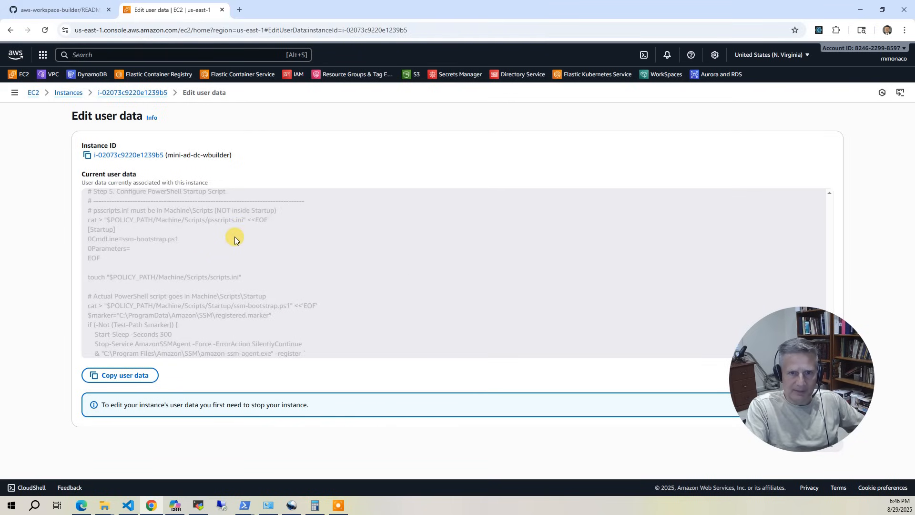
pyautogui.scroll(-3)
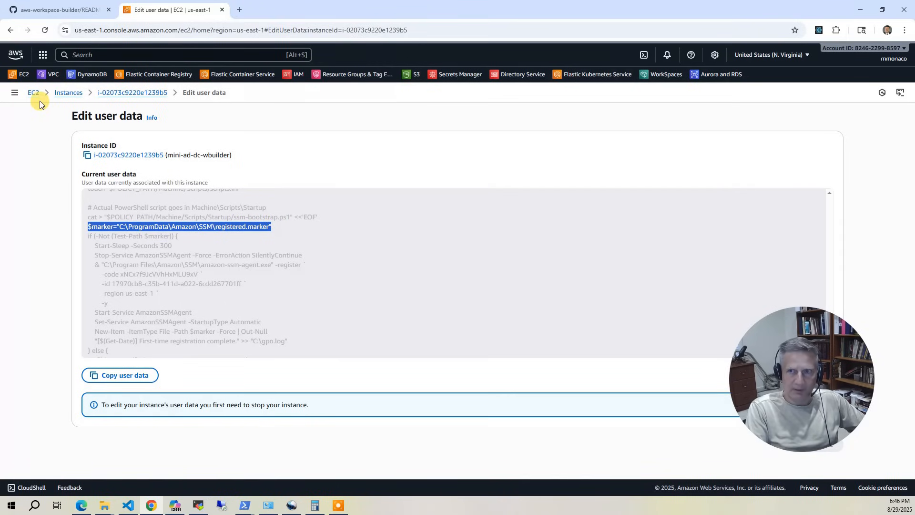
pyautogui.moveTo(524, 72)
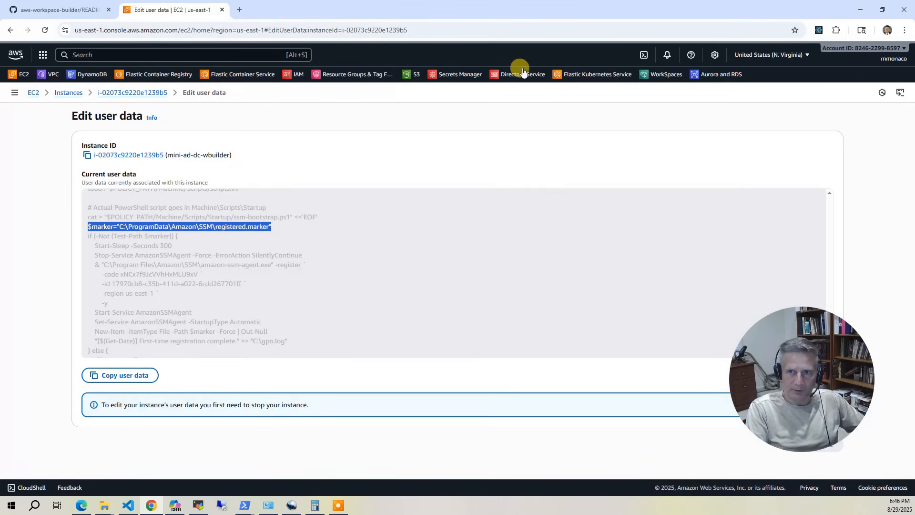
# View the wbuilder.workspaces.com AD Connector details, highlighting its connector IPs and DNS address 10.0.0.36.
pyautogui.click(521, 75)
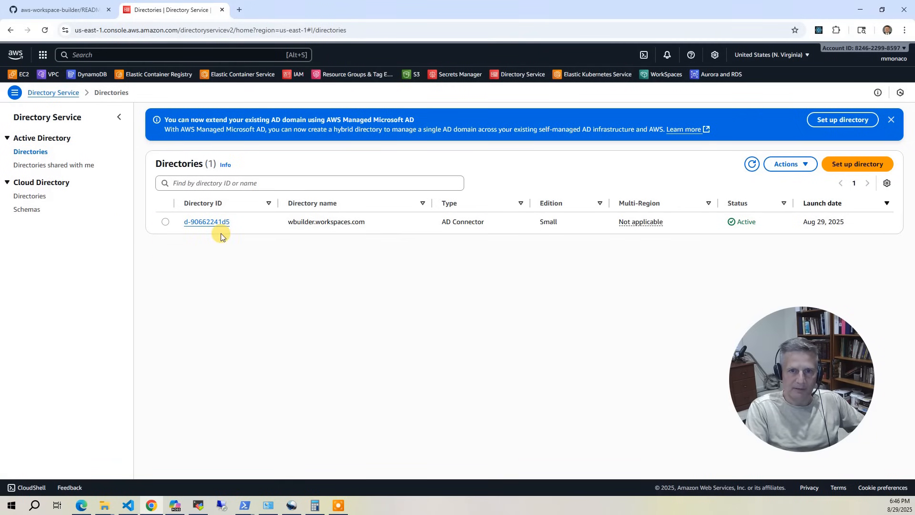
pyautogui.click(207, 221)
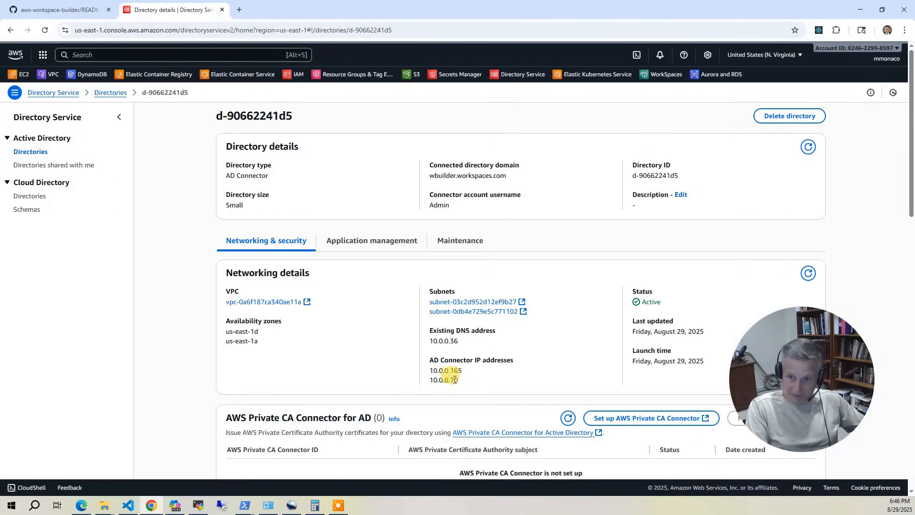
pyautogui.moveTo(430, 370); pyautogui.dragTo(461, 379)
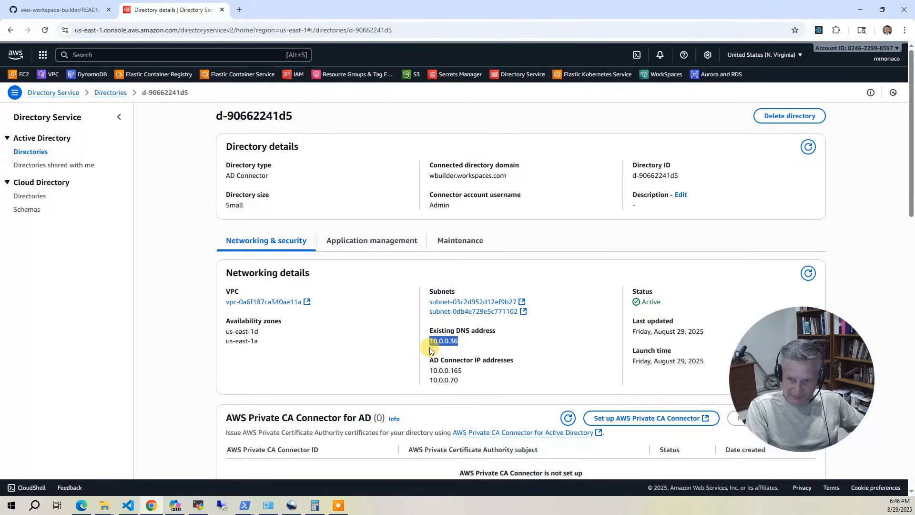
pyautogui.doubleClick(444, 380)
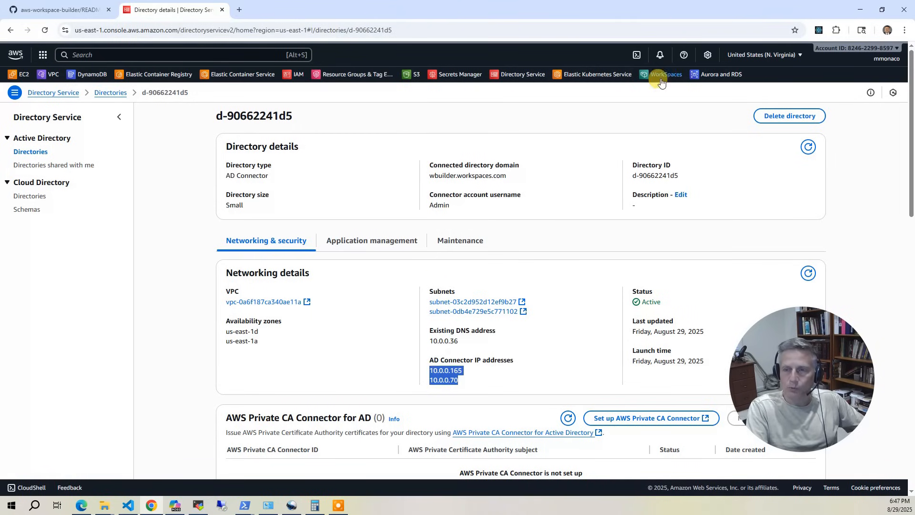
# List the WorkSpaces directories showing wbuilder.workspaces.com (d-90662241d5) registered as Personal.
pyautogui.click(666, 74)
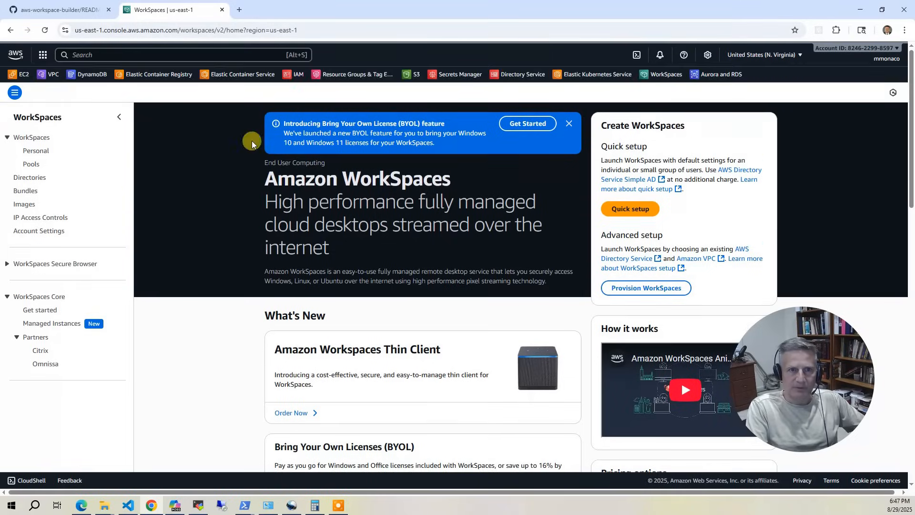
pyautogui.click(30, 177)
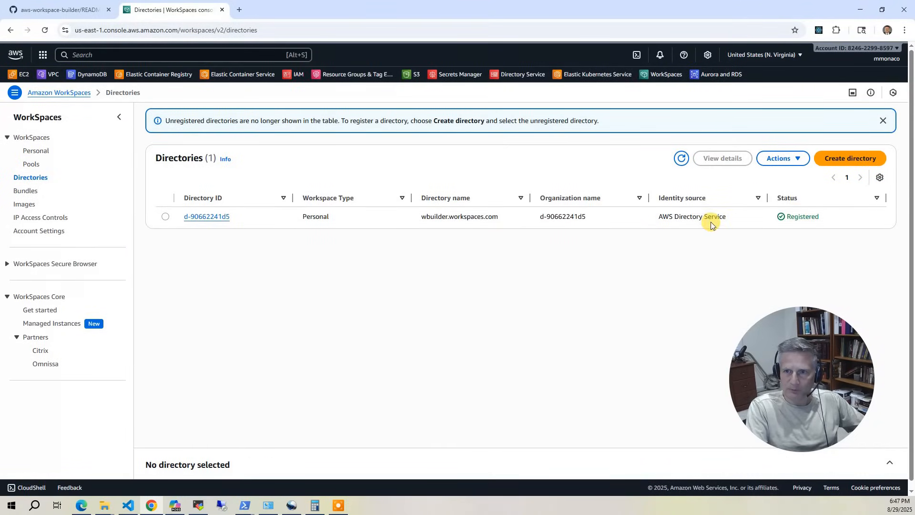
pyautogui.moveTo(293, 223)
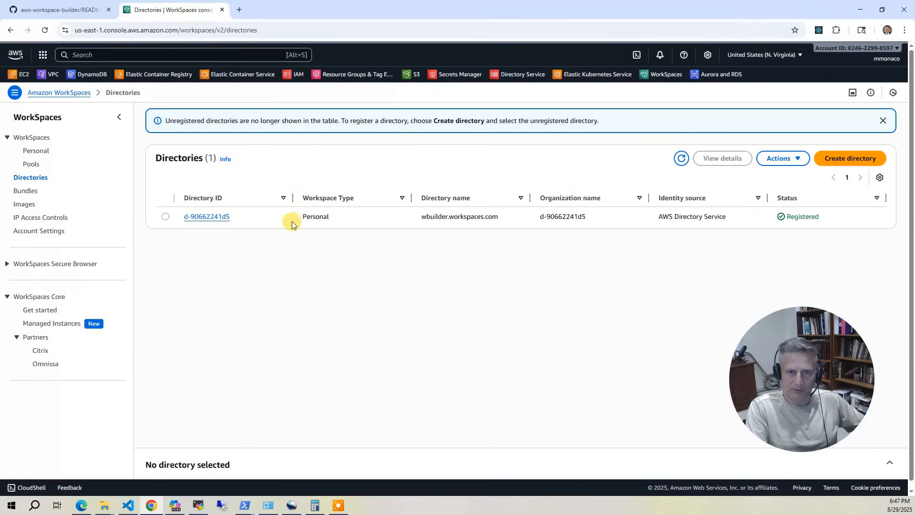
pyautogui.moveTo(392, 254)
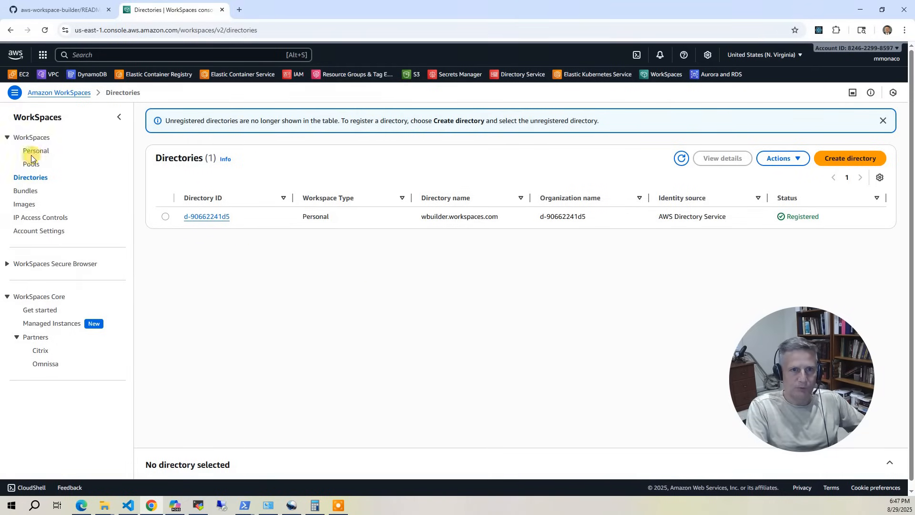
pyautogui.click(36, 151)
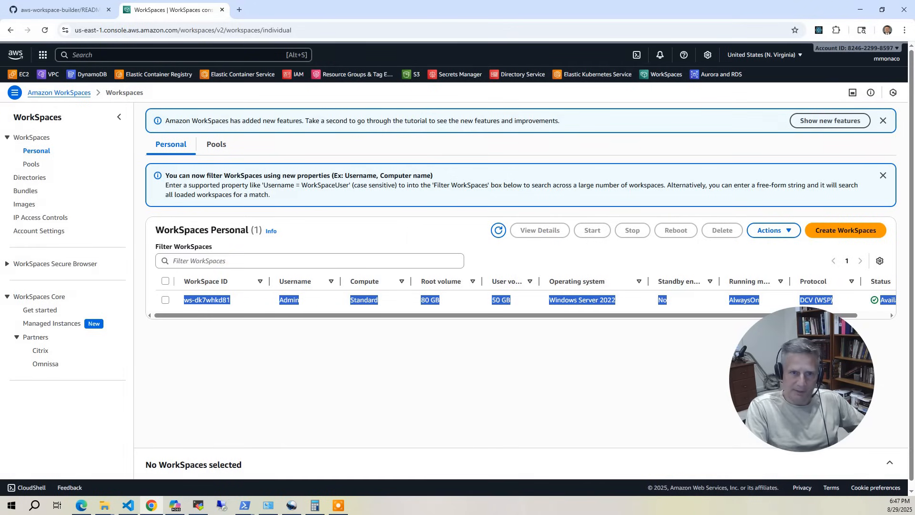
pyautogui.moveTo(113, 180)
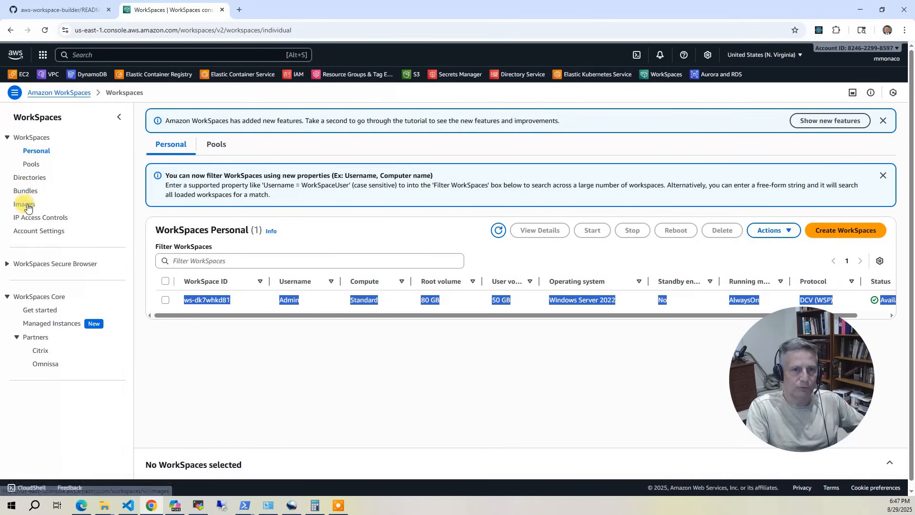
pyautogui.click(24, 204)
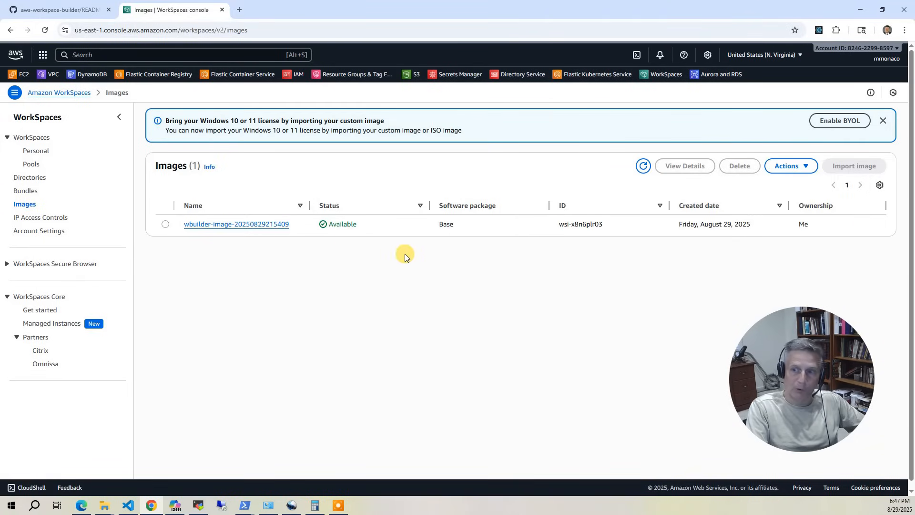
pyautogui.moveTo(222, 226)
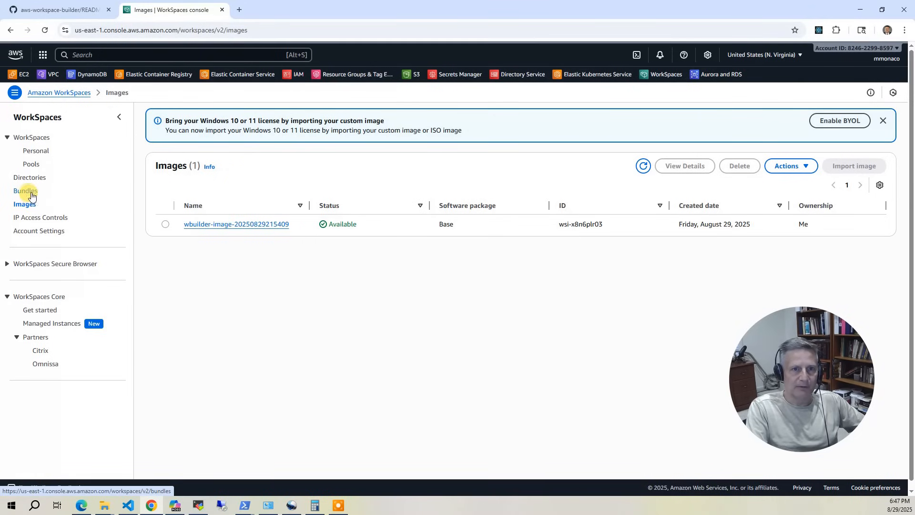
pyautogui.click(25, 190)
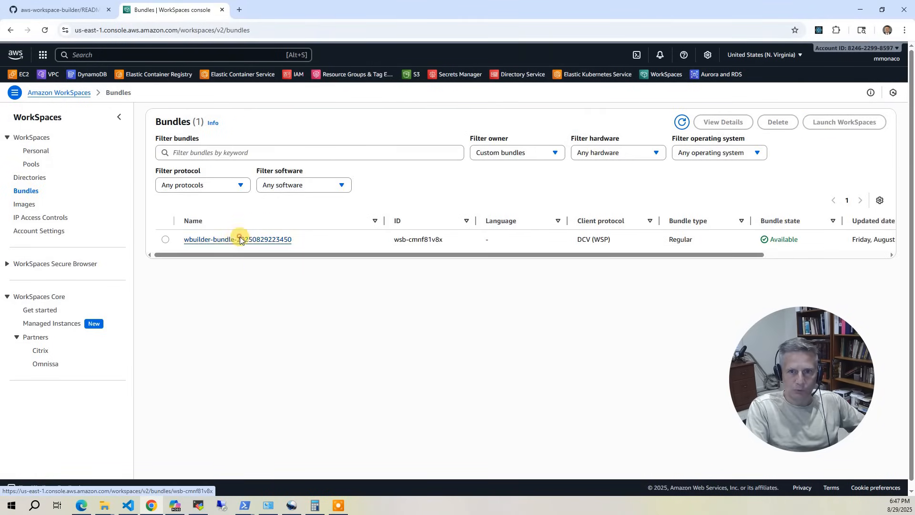
pyautogui.click(237, 239)
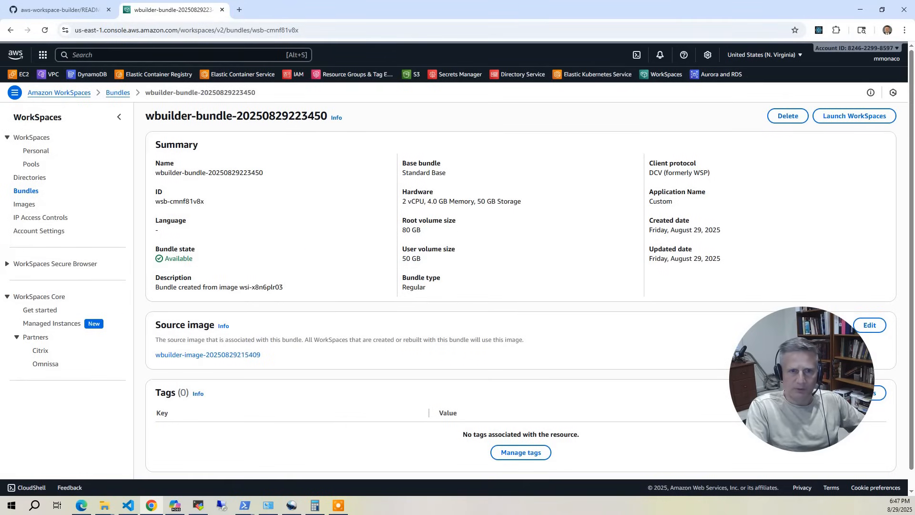
pyautogui.click(208, 355)
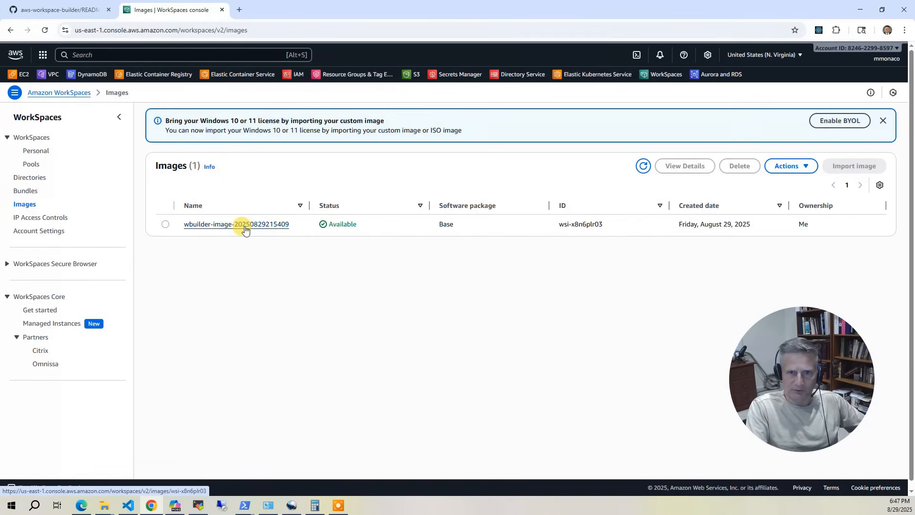
pyautogui.click(237, 224)
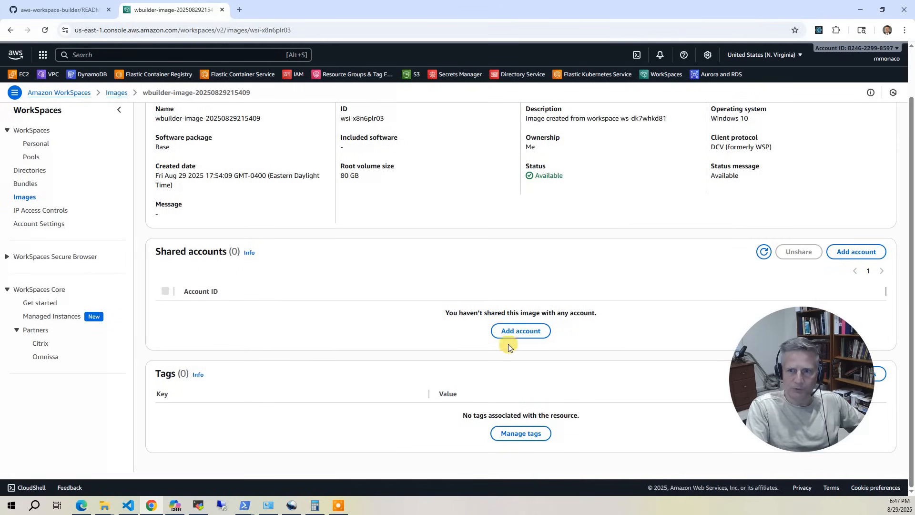
pyautogui.moveTo(493, 248)
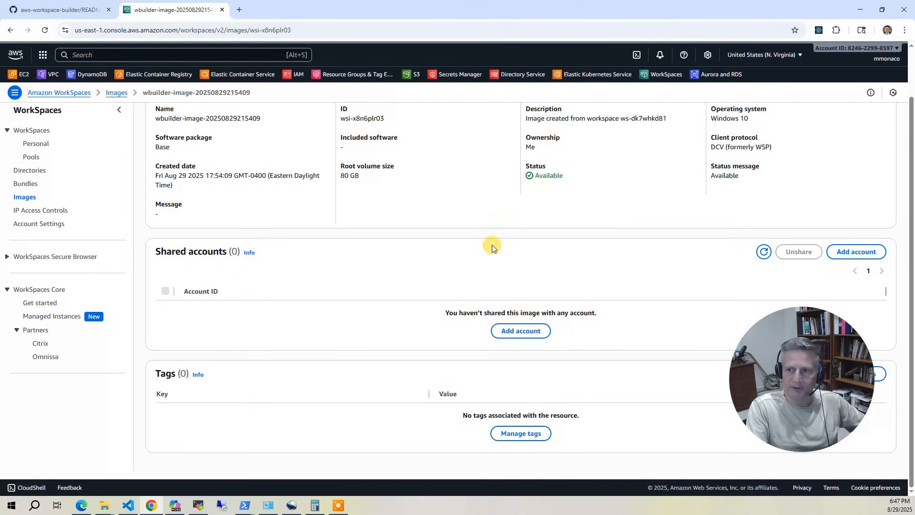
pyautogui.moveTo(350, 253)
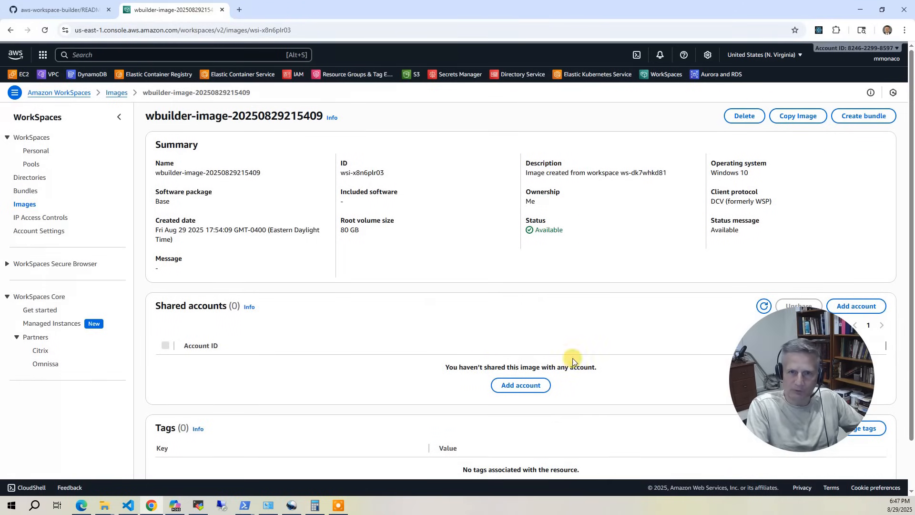
pyautogui.moveTo(226, 267)
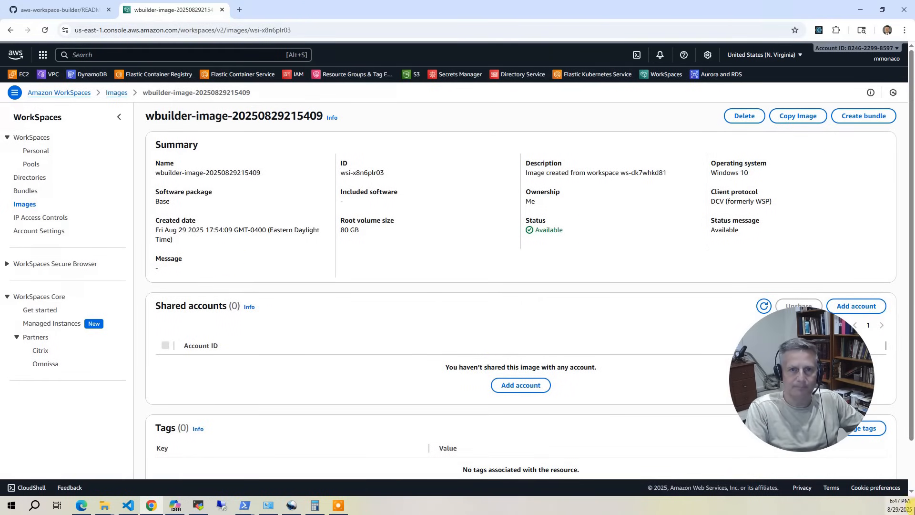
pyautogui.moveTo(592, 161)
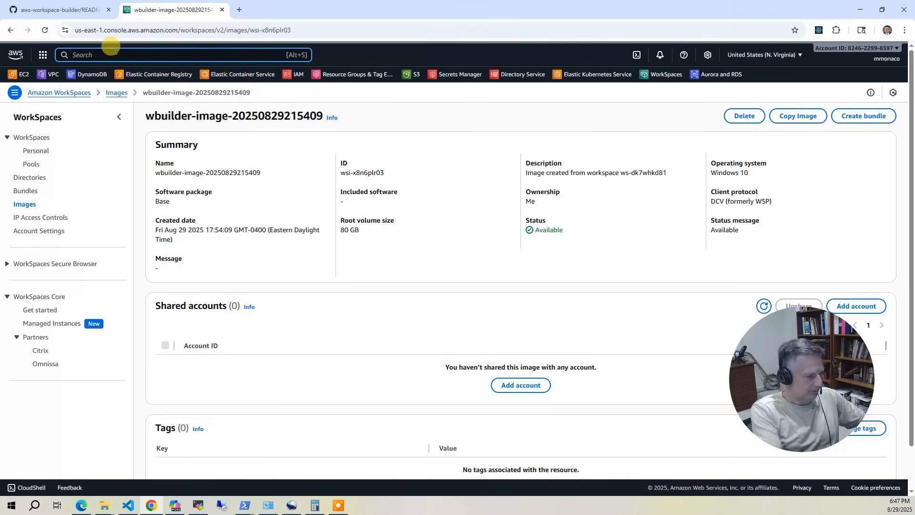
# In Systems Manager, view Hybrid Activations and Fleet Manager with mini-ad-dc-wbuilder and the Windows node online.
pyautogui.write('SSM')
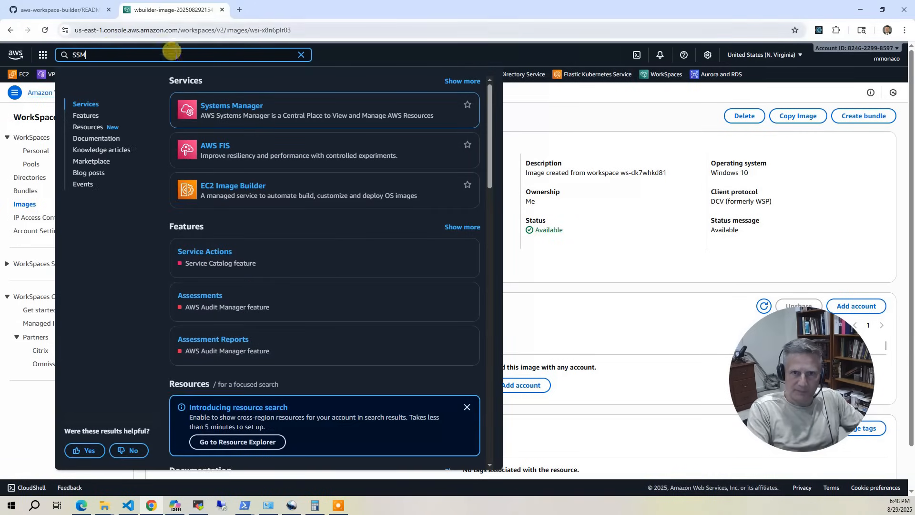
pyautogui.click(231, 106)
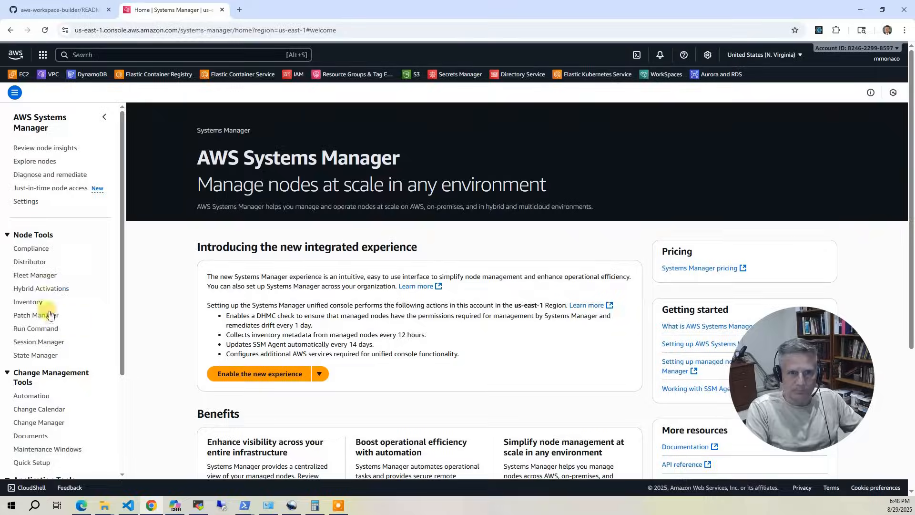
pyautogui.click(41, 288)
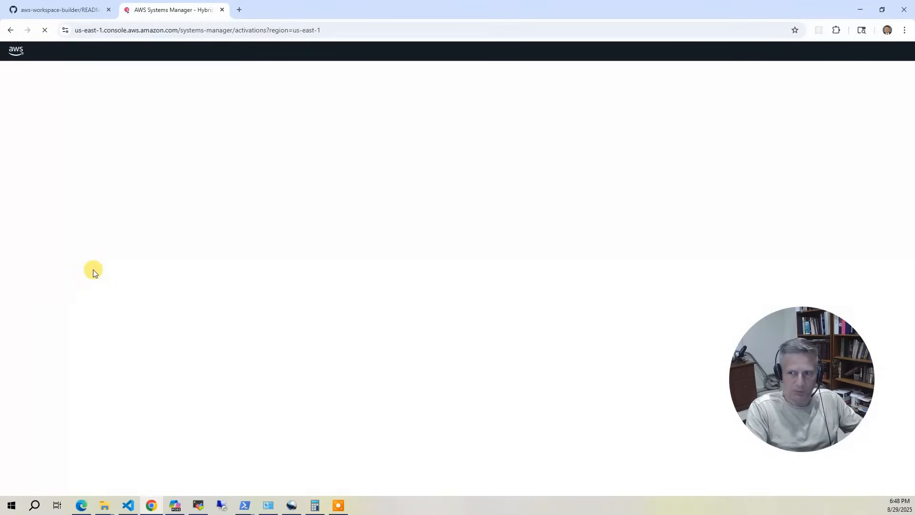
pyautogui.moveTo(287, 202)
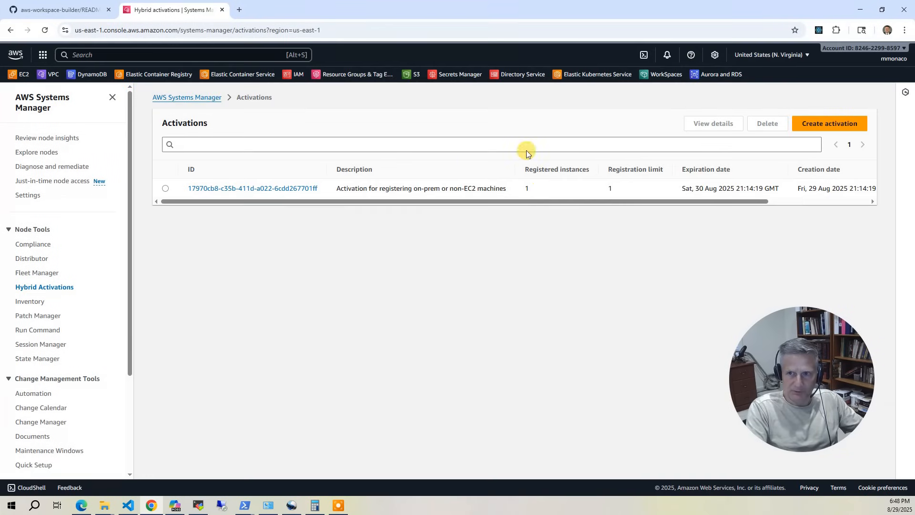
pyautogui.moveTo(616, 161)
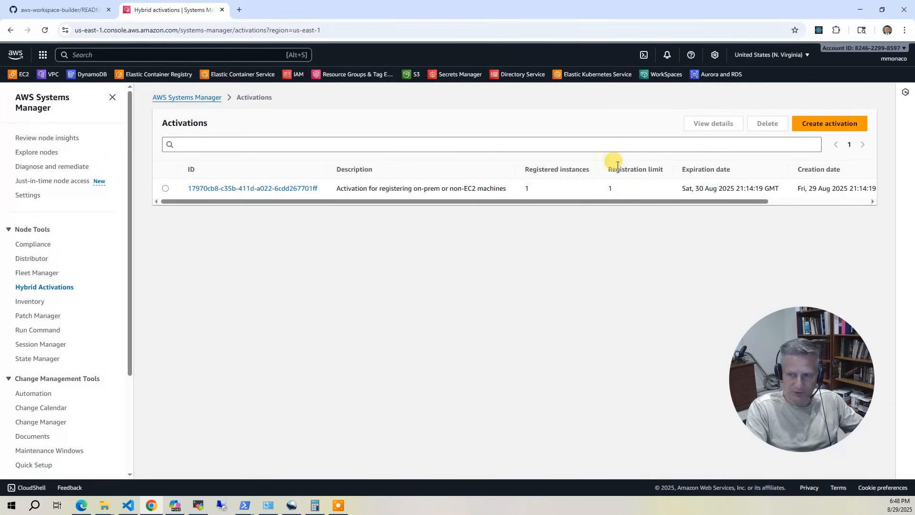
pyautogui.moveTo(498, 141)
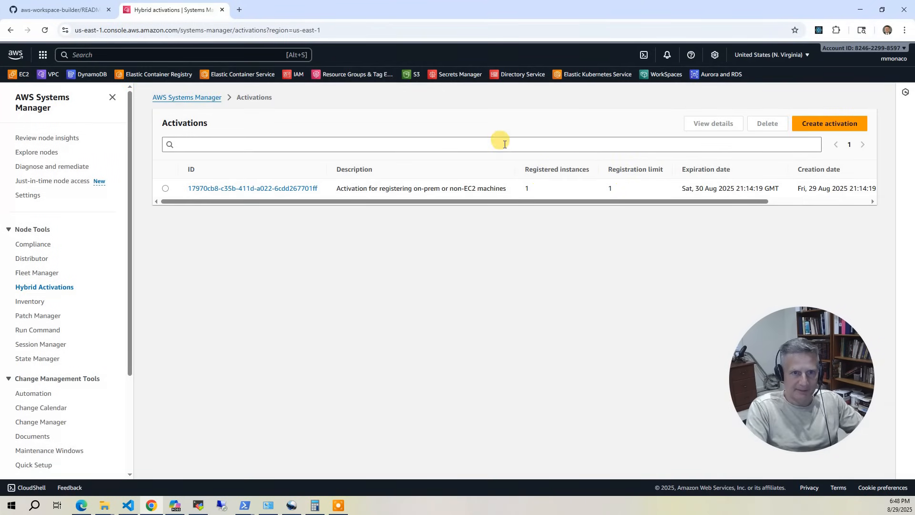
pyautogui.click(37, 273)
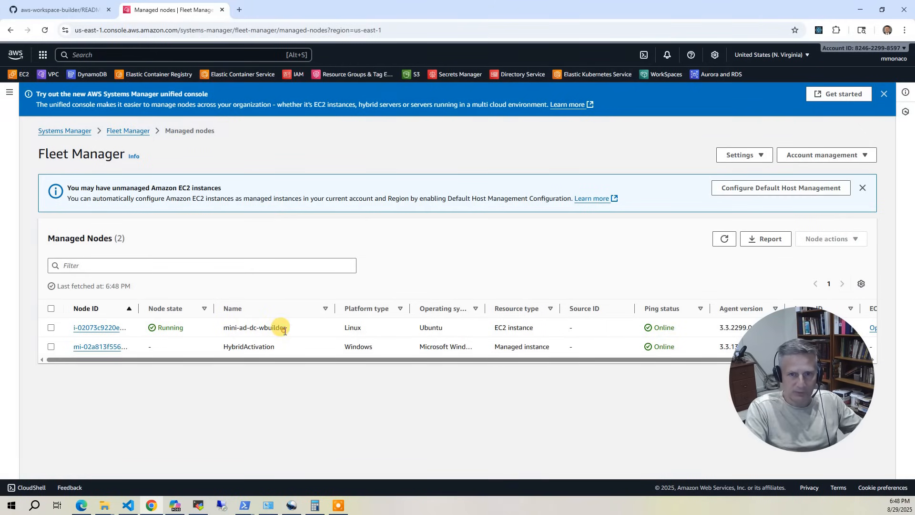
pyautogui.doubleClick(253, 328)
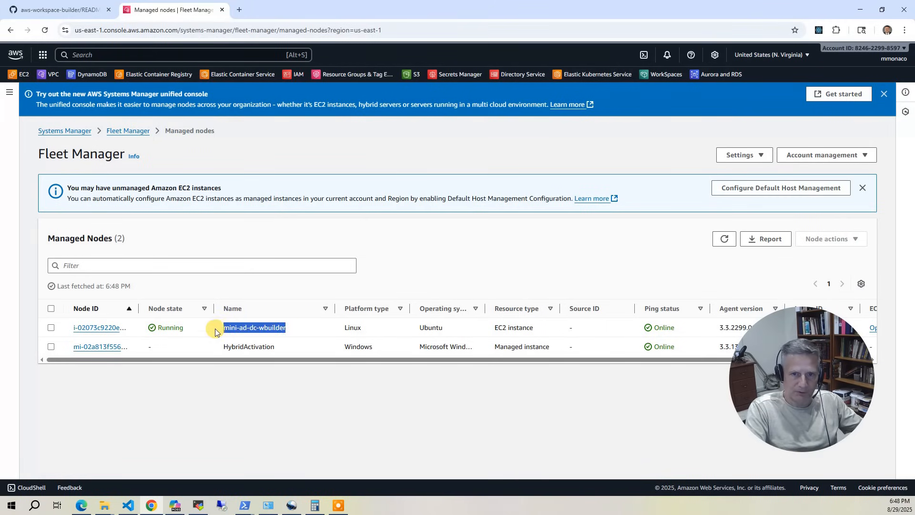
pyautogui.moveTo(203, 342)
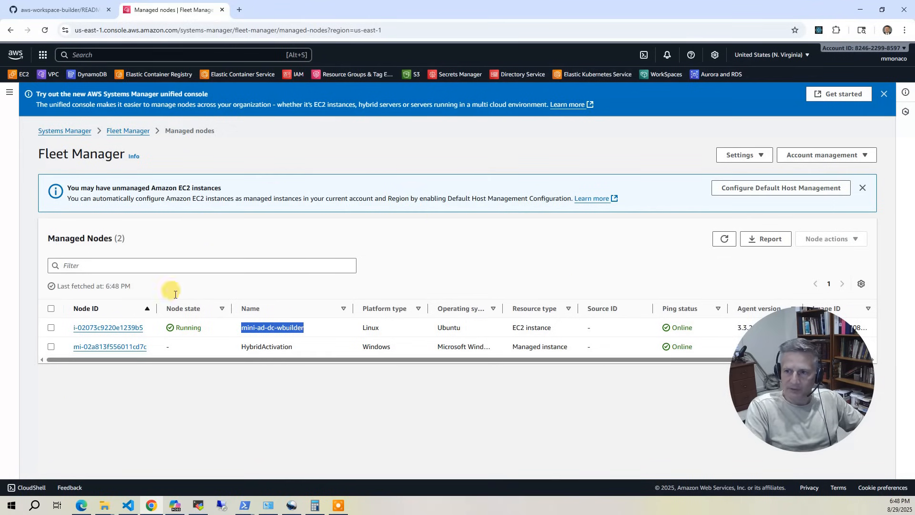
pyautogui.moveTo(505, 327)
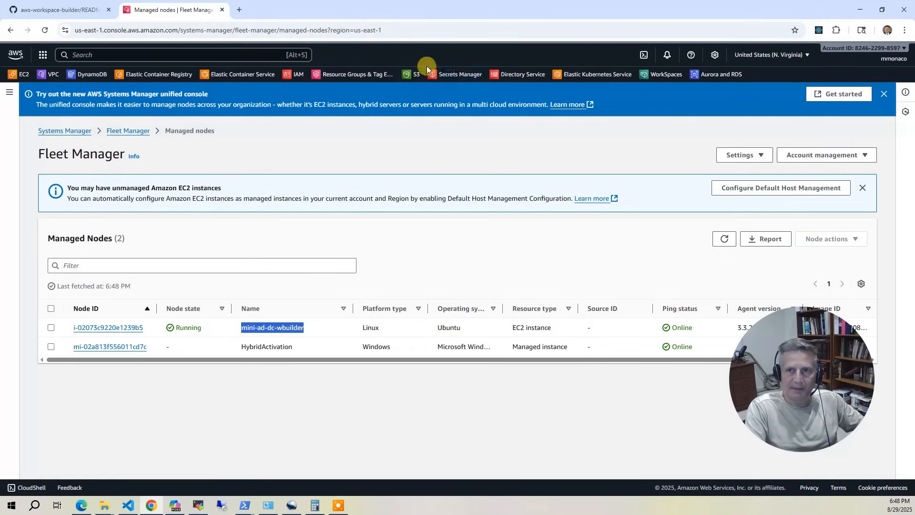
# Retrieve the admin_ad_credentials secret value in Secrets Manager and copy the admin password.
pyautogui.click(460, 74)
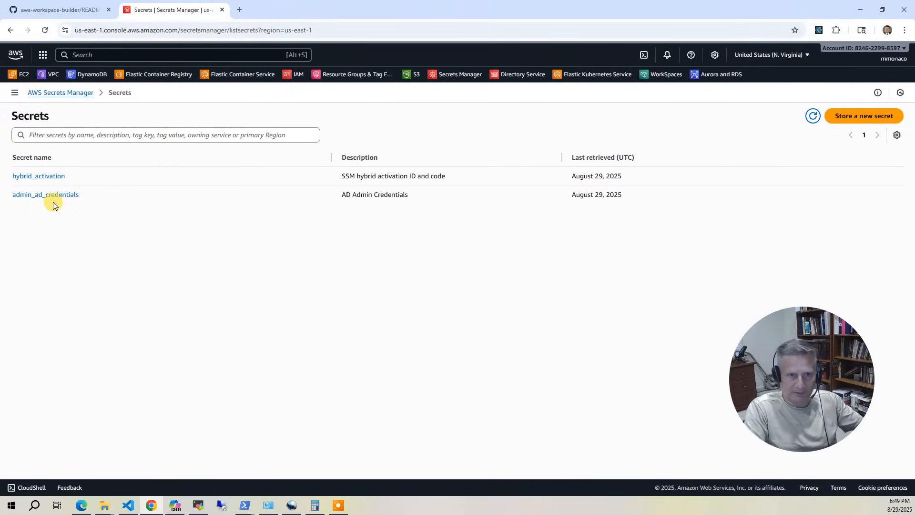
pyautogui.click(45, 195)
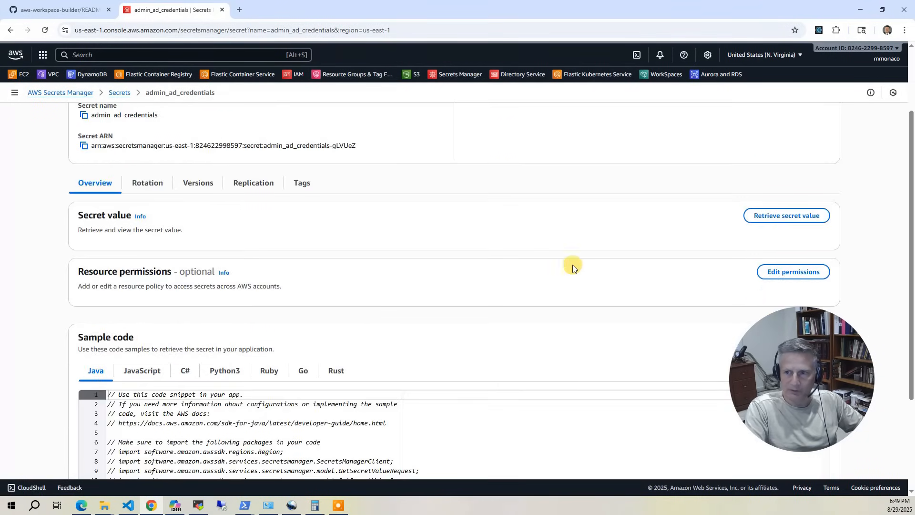
pyautogui.click(786, 215)
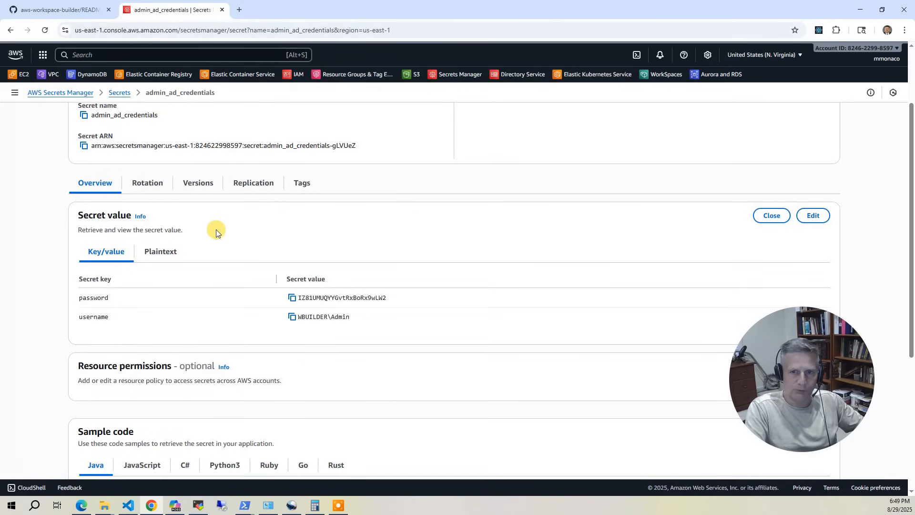
pyautogui.moveTo(178, 193)
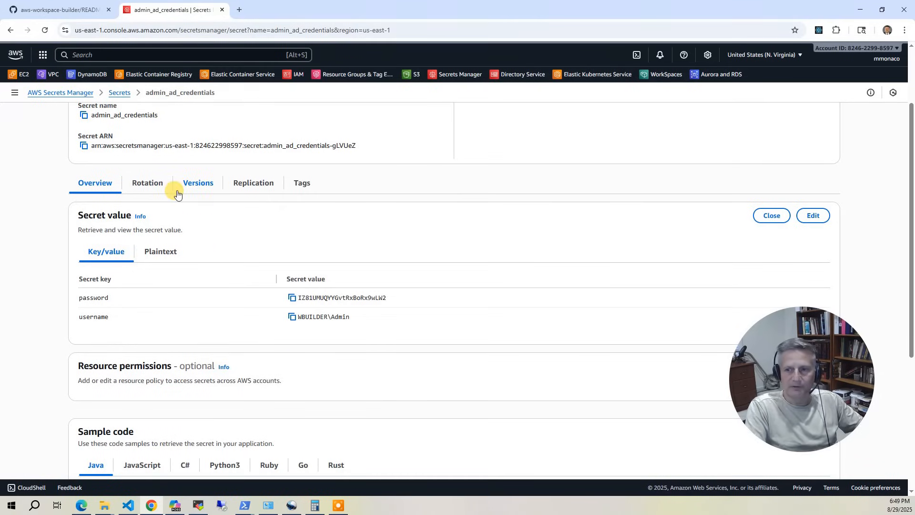
pyautogui.moveTo(323, 204)
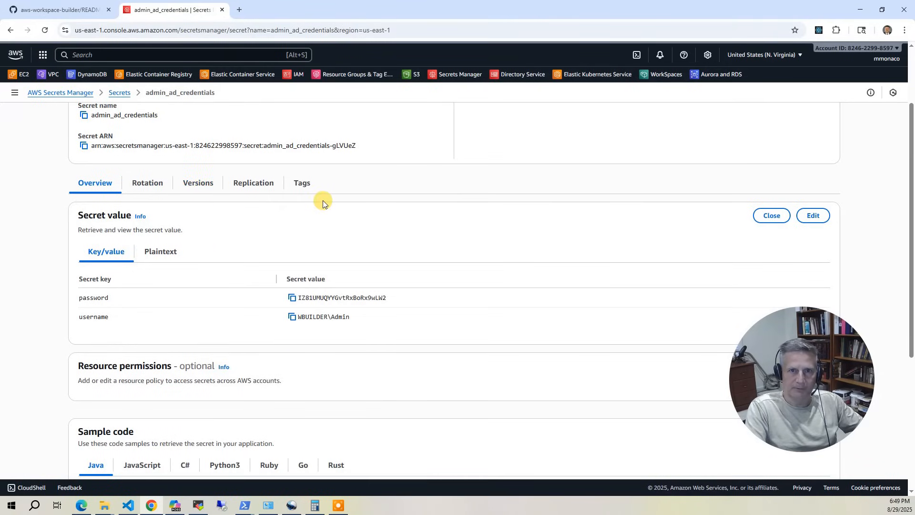
pyautogui.click(291, 297)
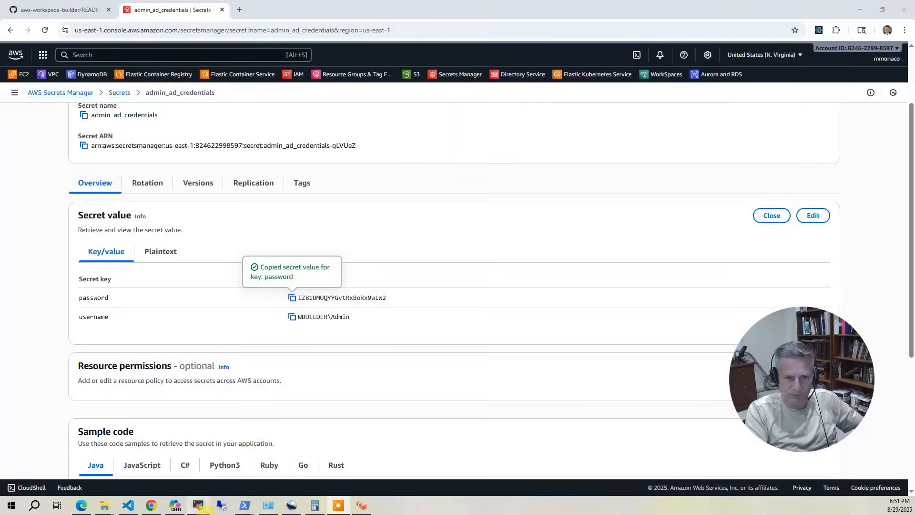
pyautogui.click(337, 504)
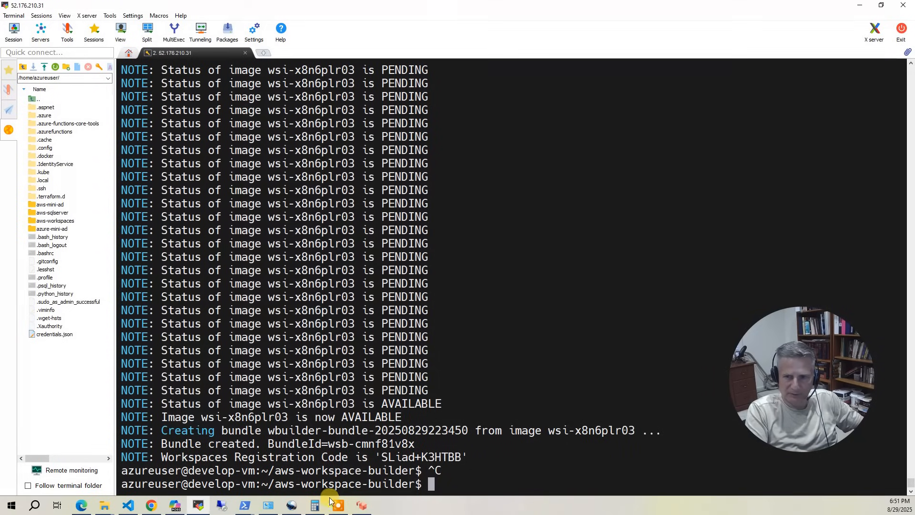
pyautogui.moveTo(375, 450)
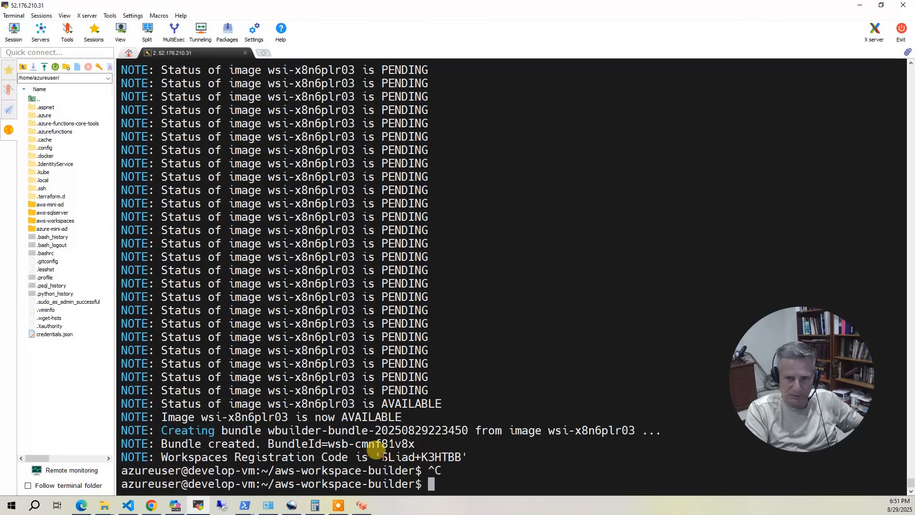
pyautogui.moveTo(379, 457); pyautogui.dragTo(461, 456)
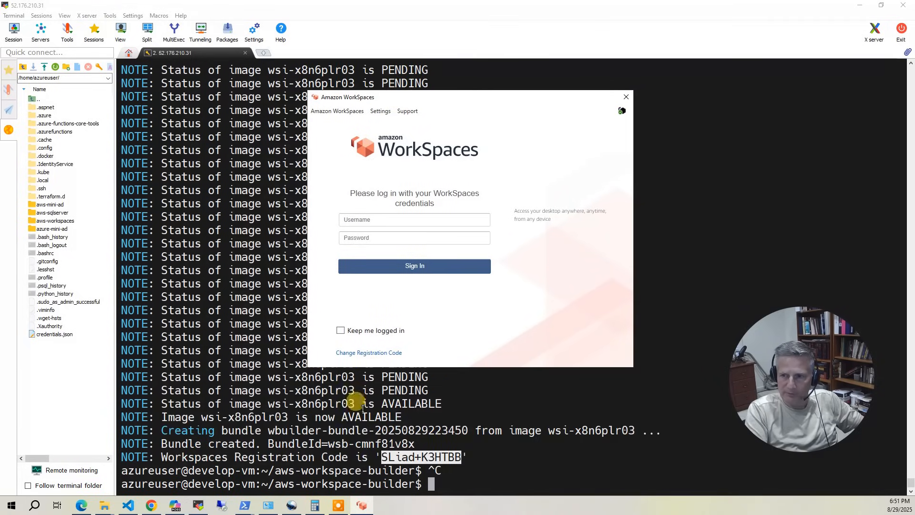
pyautogui.moveTo(427, 352)
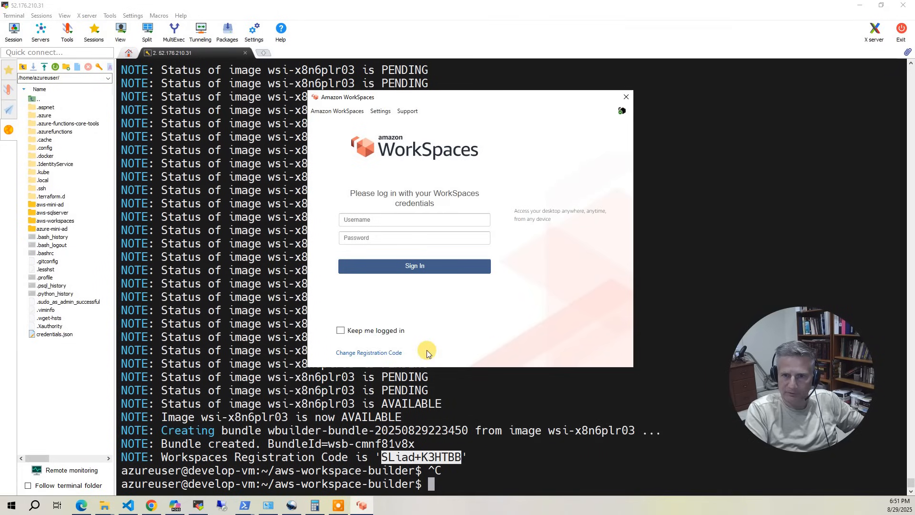
pyautogui.click(369, 352)
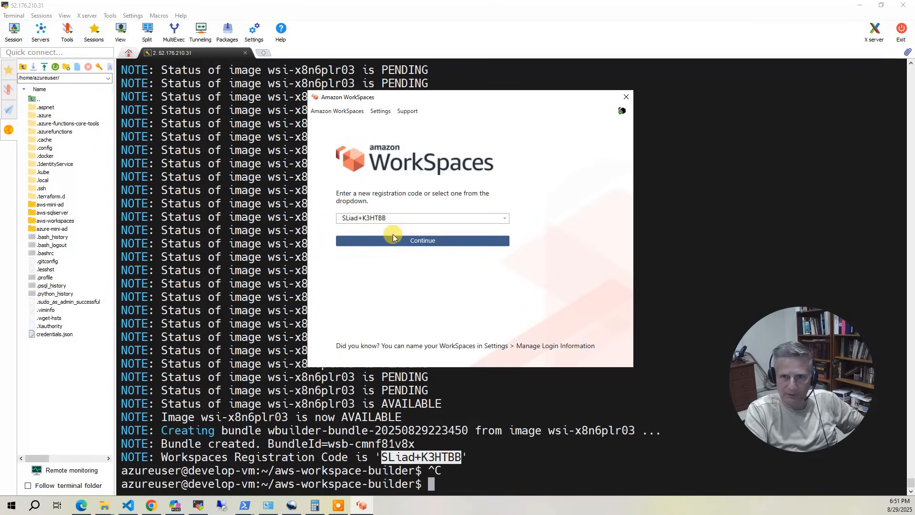
pyautogui.click(422, 240)
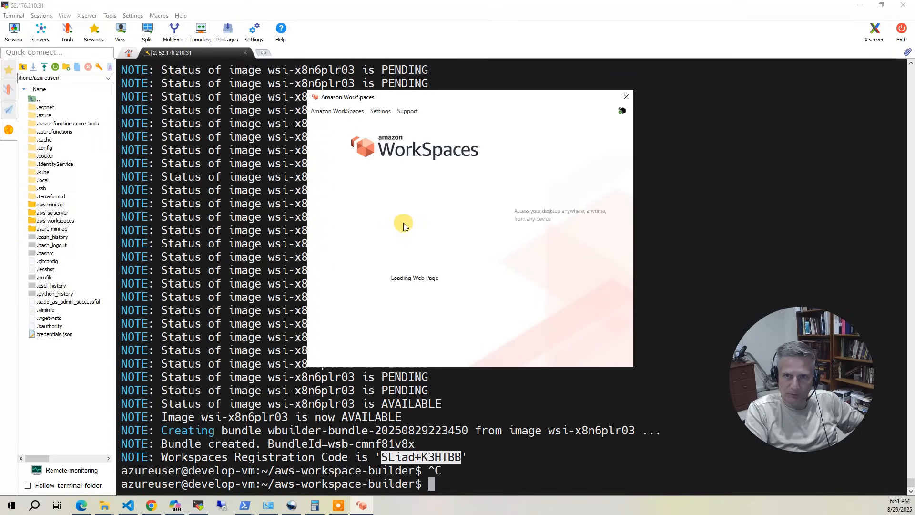
pyautogui.moveTo(408, 218)
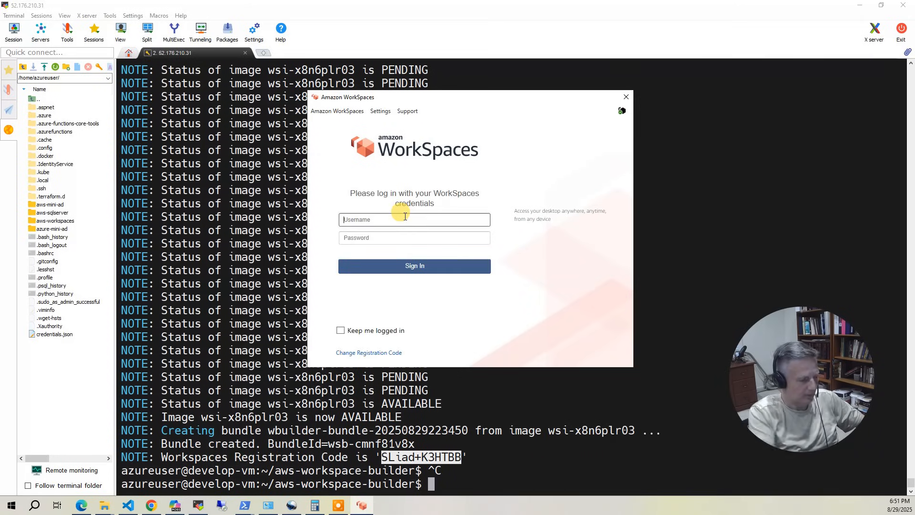
pyautogui.write('Admin')
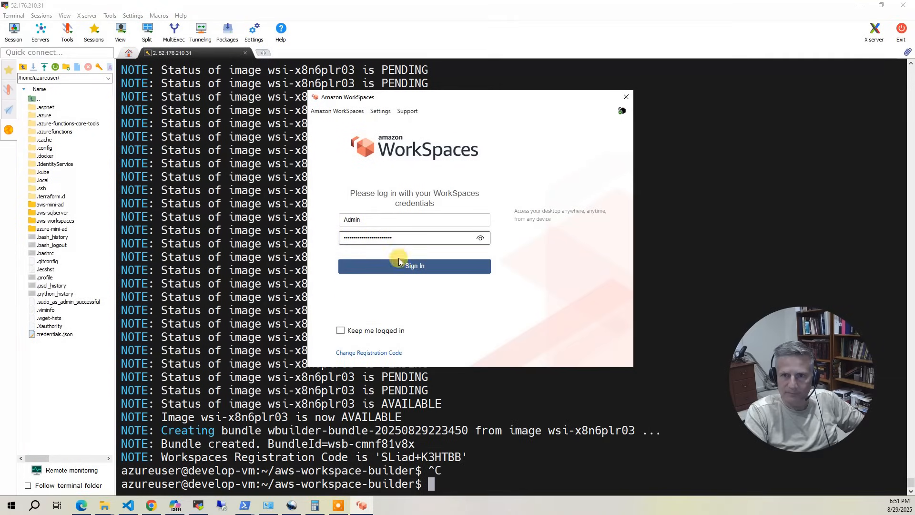
# Sign in as Admin, allow network discoverability, and bring up the WorkSpace's Start menu.
pyautogui.click(414, 266)
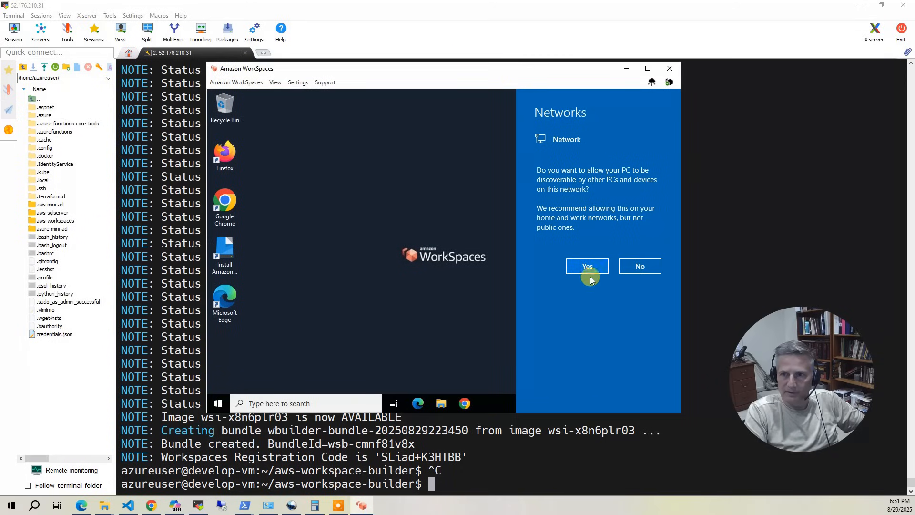
pyautogui.click(587, 266)
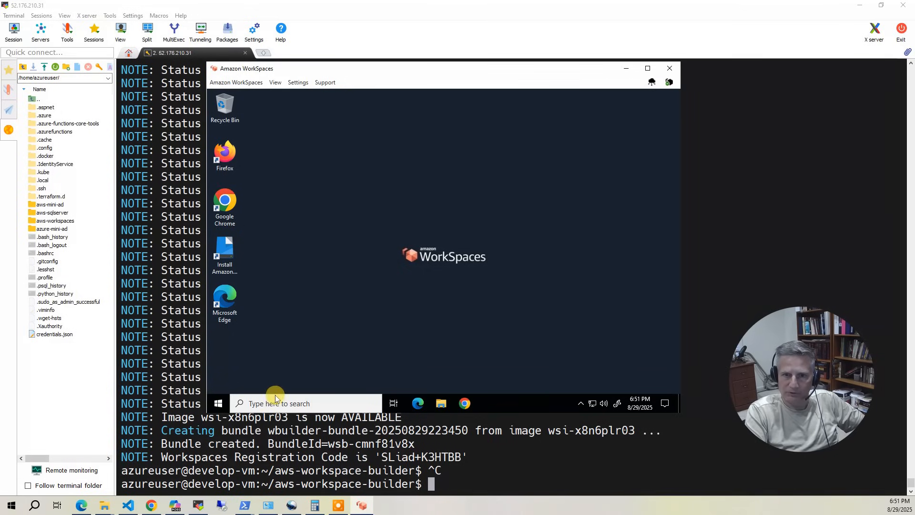
pyautogui.write('notep')
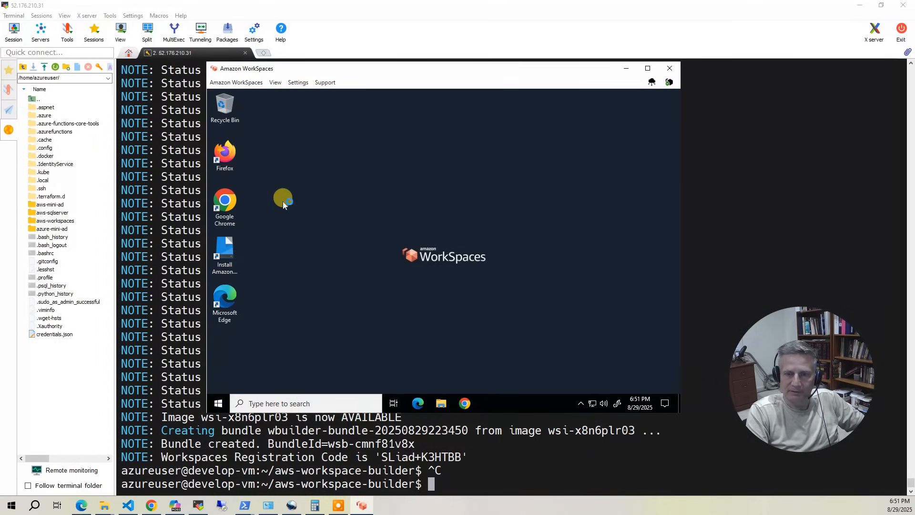
pyautogui.click(487, 403)
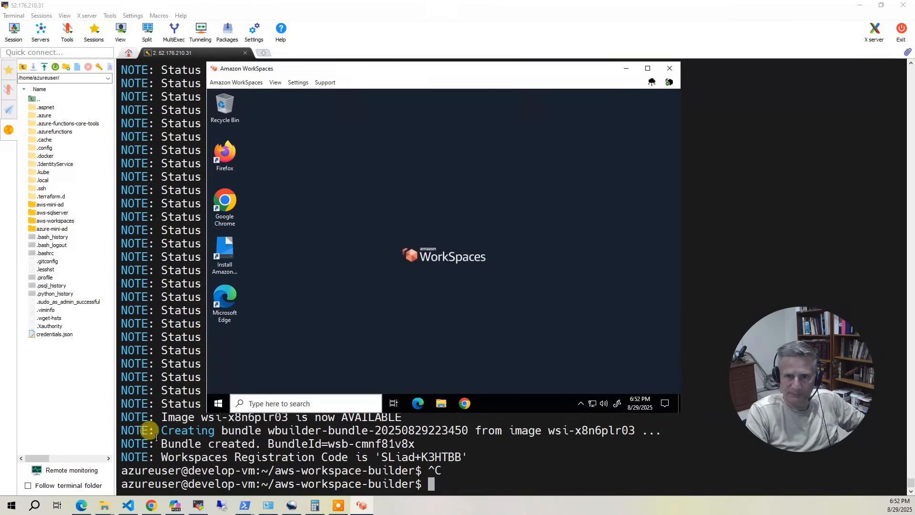
pyautogui.click(217, 403)
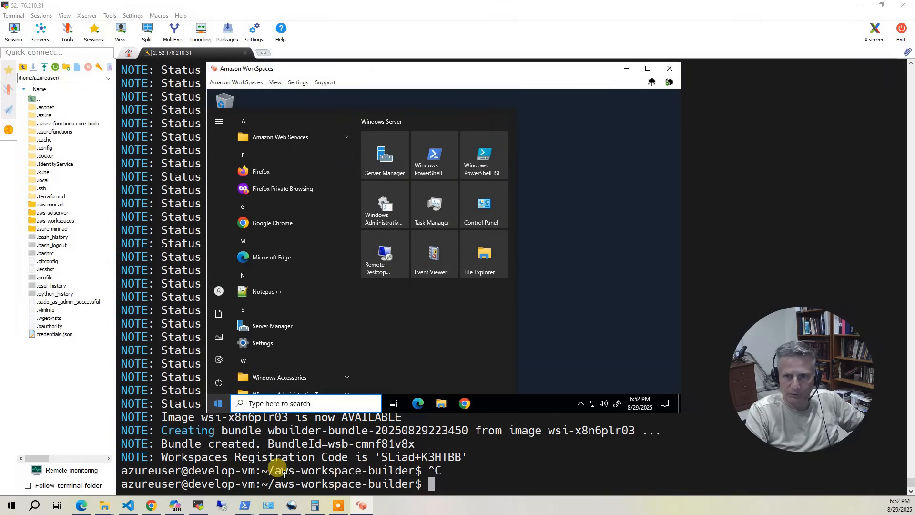
pyautogui.moveTo(484, 214)
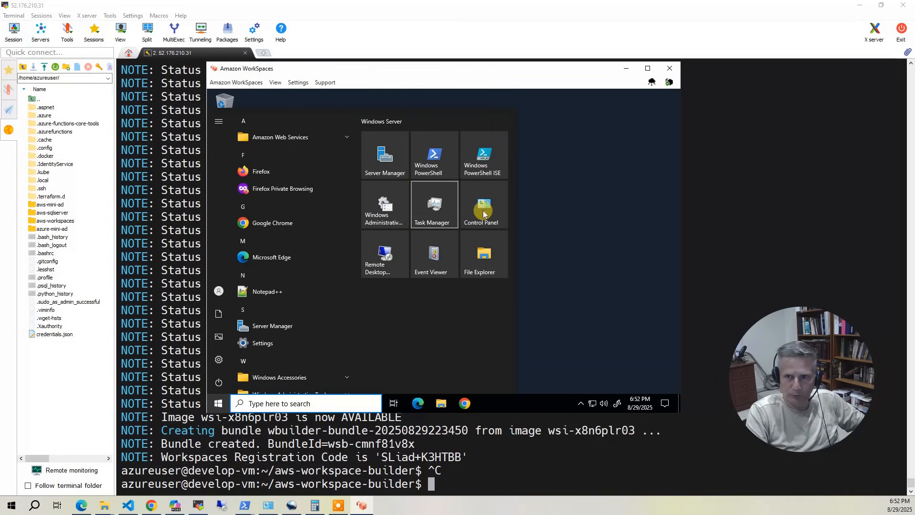
# Review Programs and Features in Control Panel, confirming SSM Agent, Firefox and Notepad++ but no 7-Zip.
pyautogui.click(483, 204)
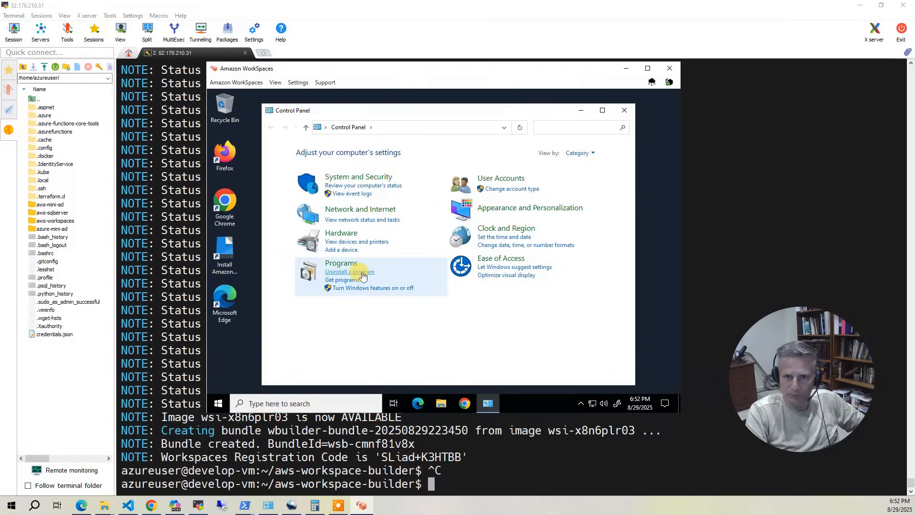
pyautogui.click(349, 272)
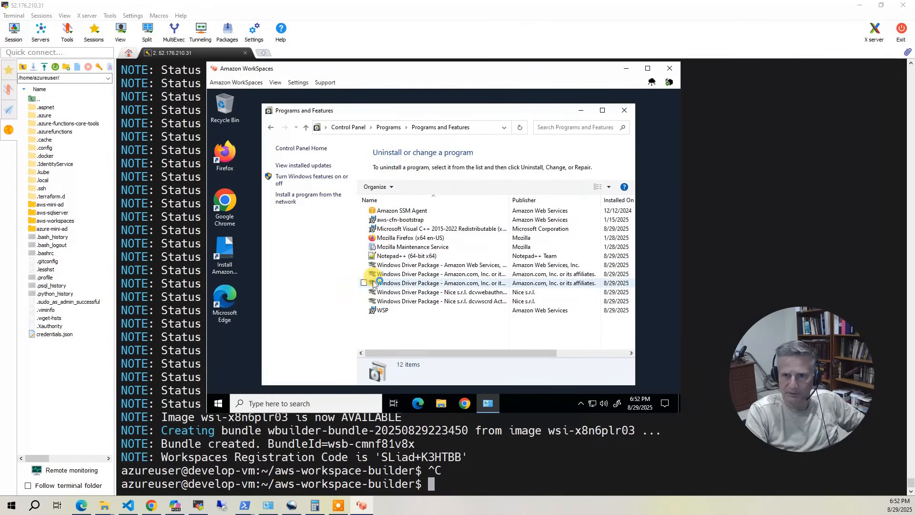
pyautogui.click(405, 256)
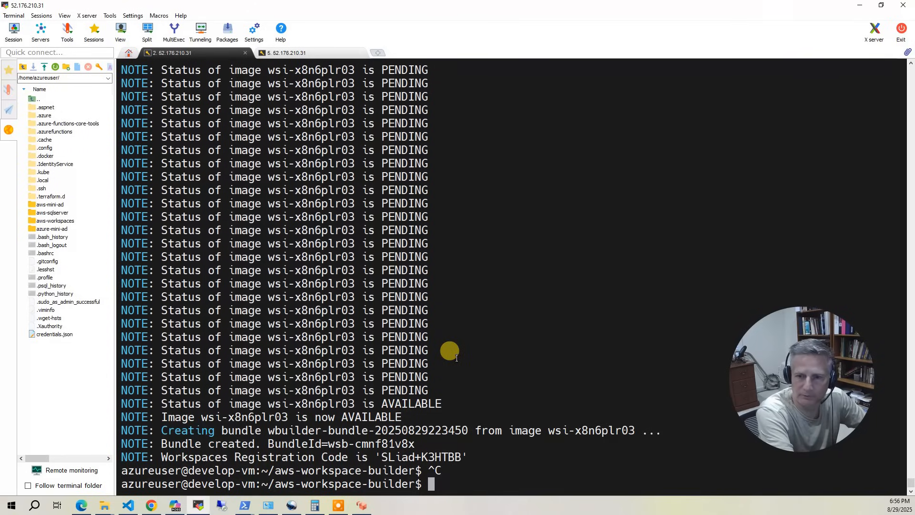
# Change into the 03-ssm folder and list its documents folder and shell scripts.
pyautogui.write('cd 03-ssm')
pyautogui.write('ls')
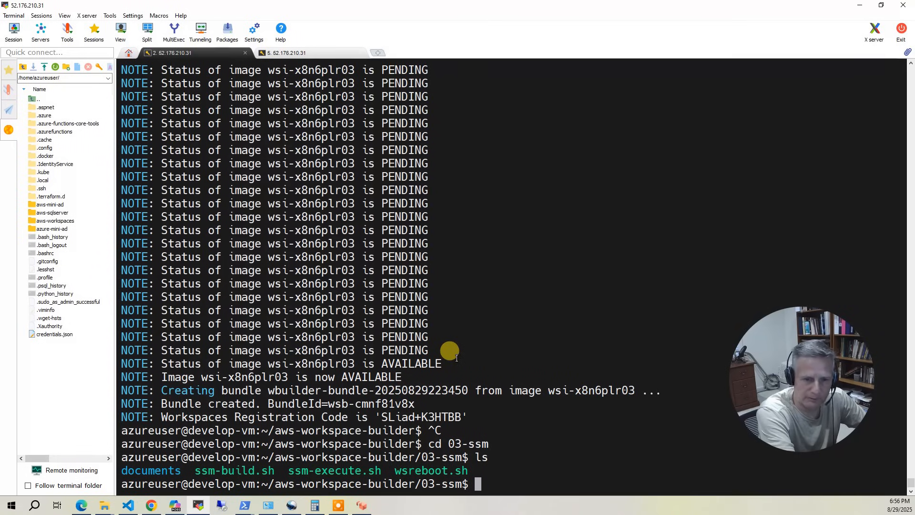
pyautogui.write('cd')
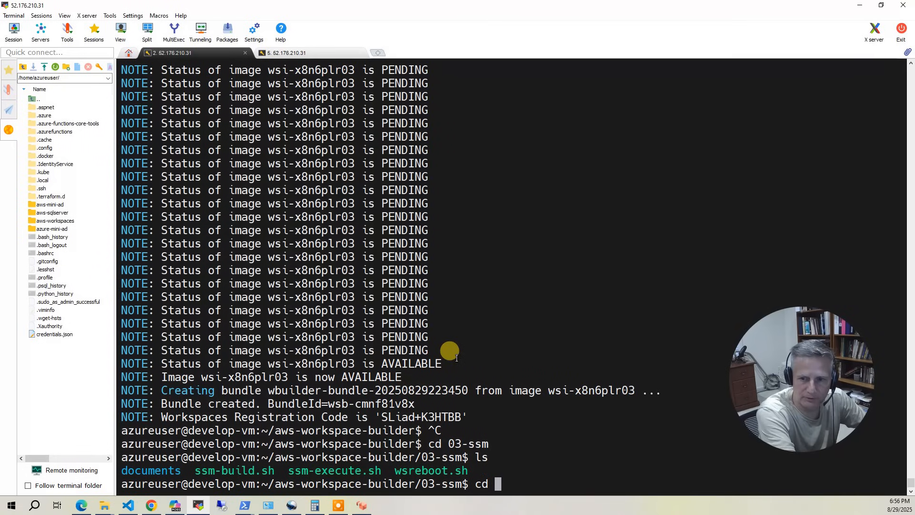
pyautogui.write('docu')
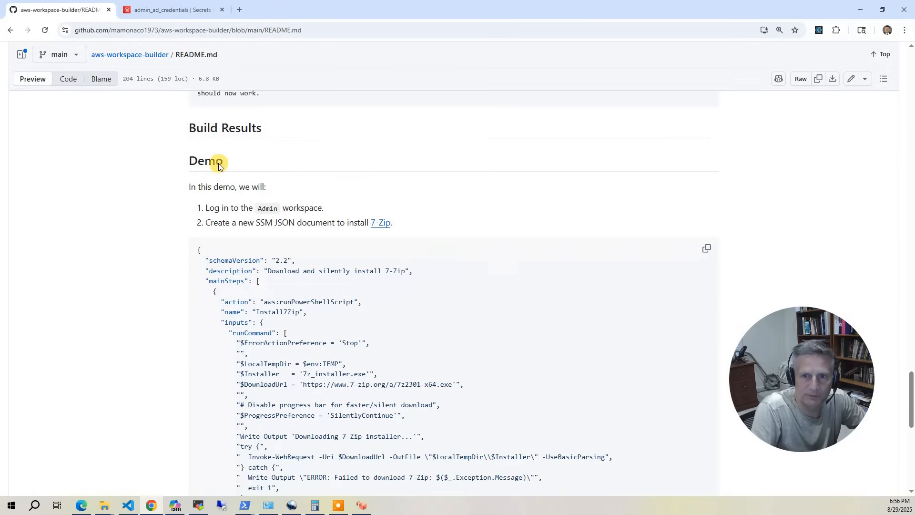
pyautogui.moveTo(382, 232)
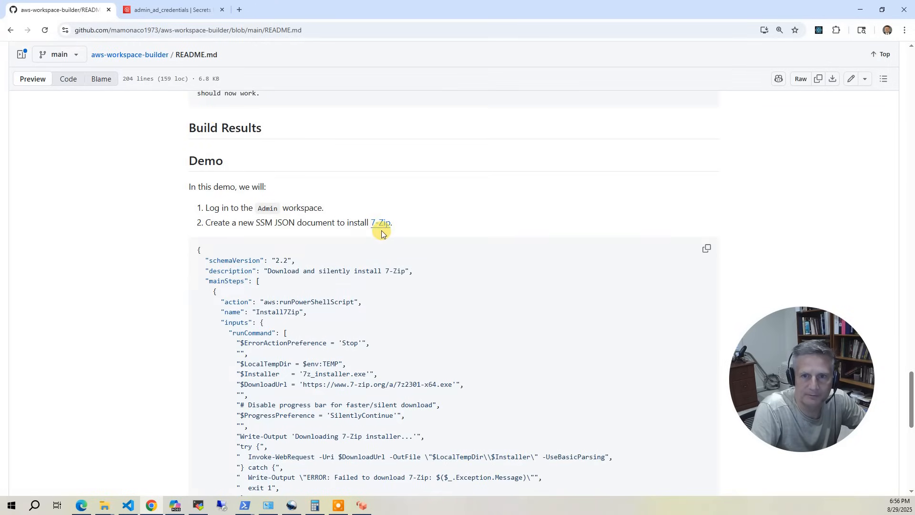
pyautogui.moveTo(706, 248)
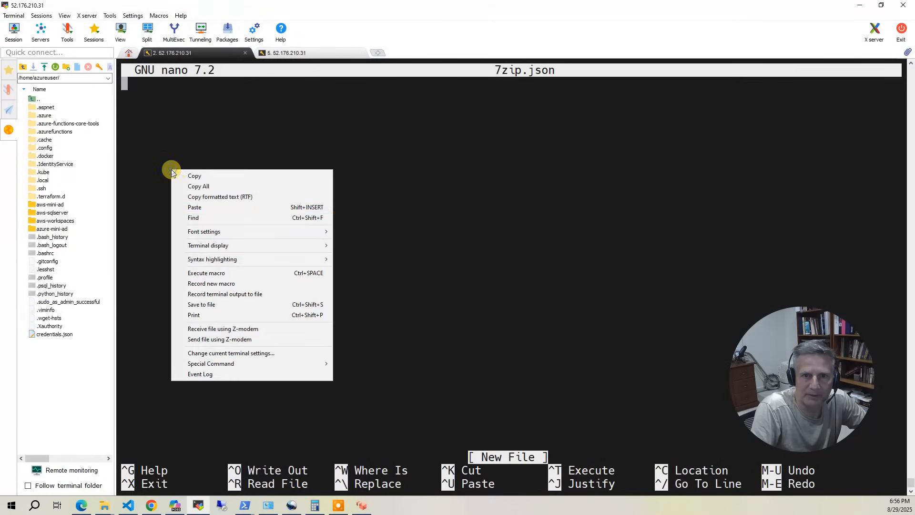
# Paste the 7-Zip SSM JSON document into the new 7zip.json file in nano, confirming the multi-line paste.
pyautogui.click(194, 206)
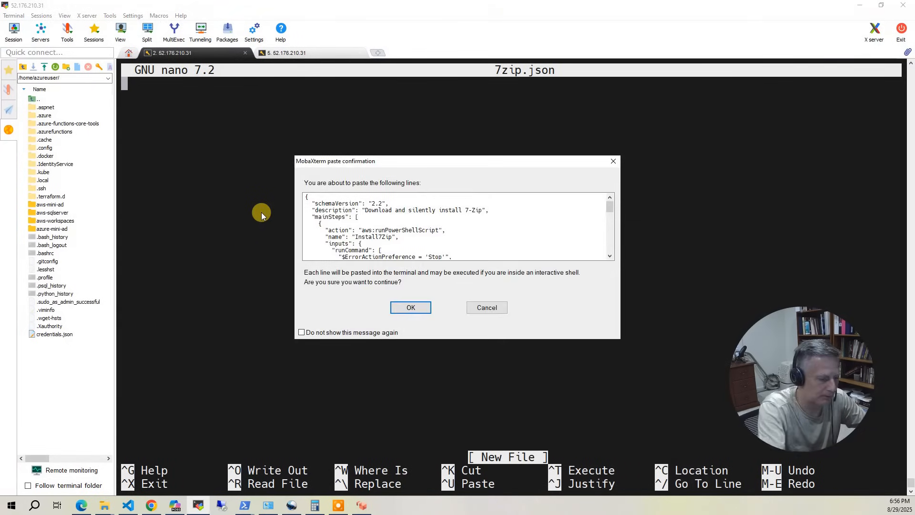
pyautogui.click(410, 308)
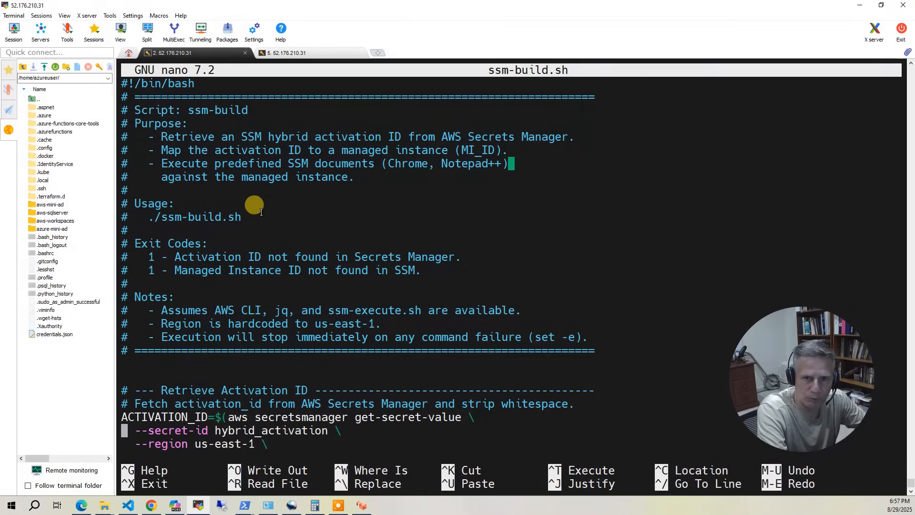
# Comment out the ./wsreboot.sh line in ssm-build.sh to skip the WorkSpace reboot.
pyautogui.scroll(-3)
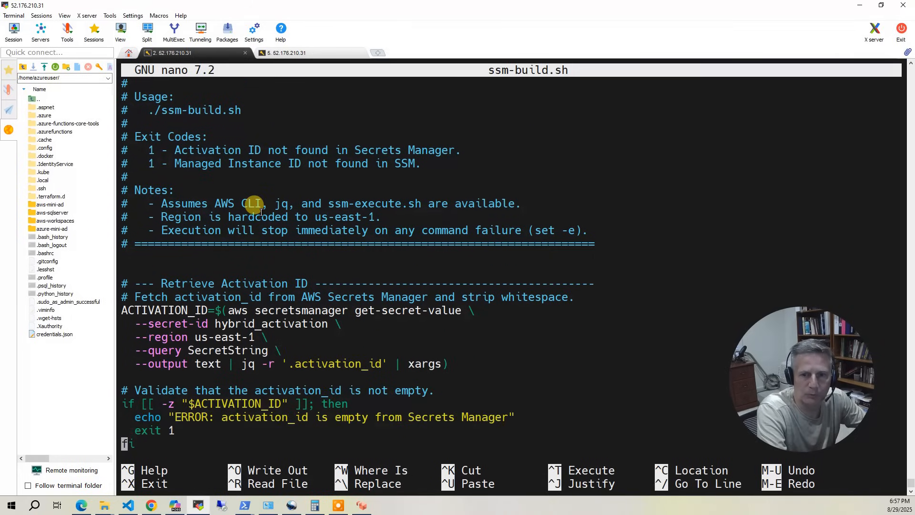
pyautogui.scroll(-3)
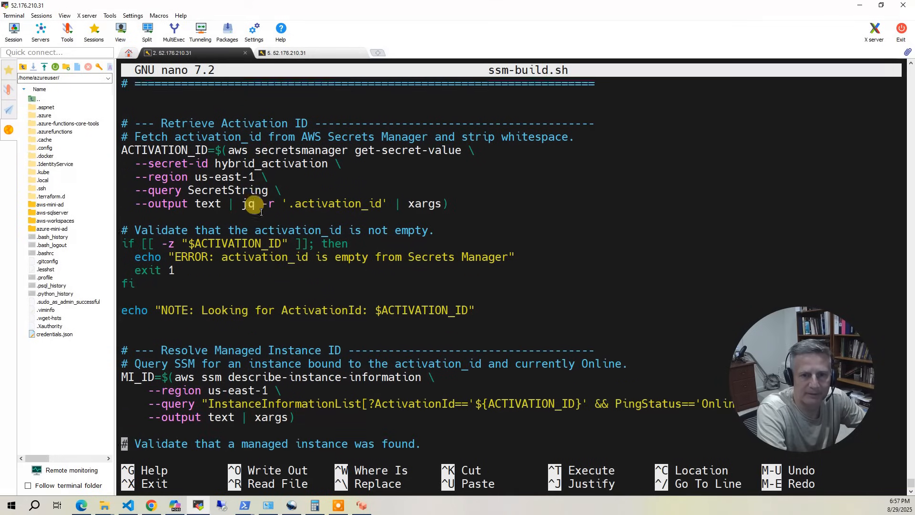
pyautogui.scroll(-3)
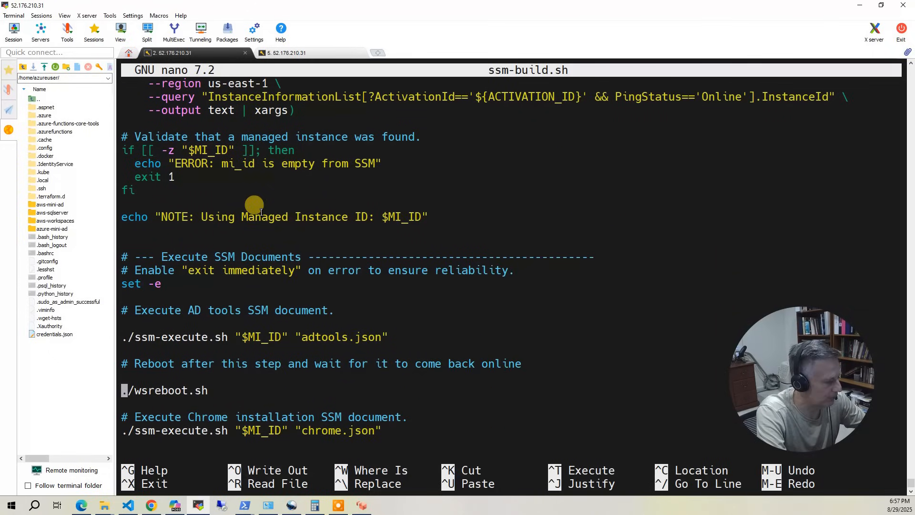
pyautogui.write('#')
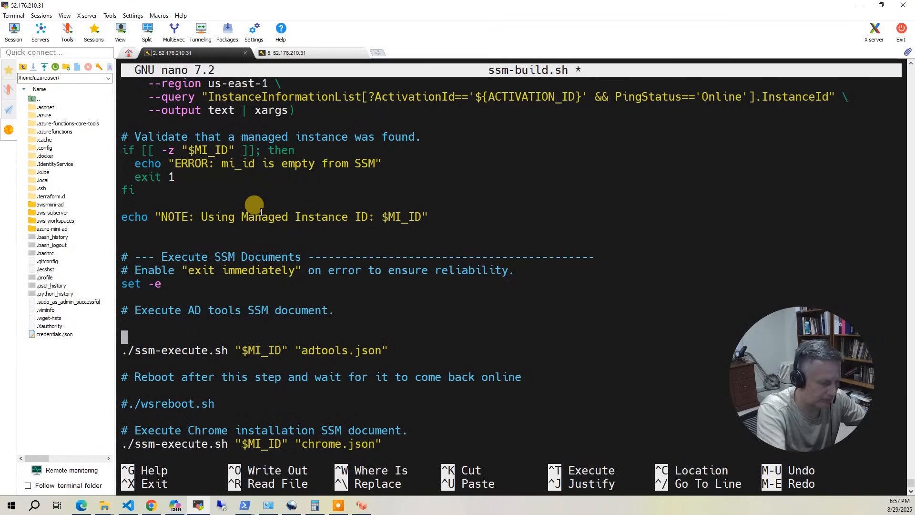
# Add ./ssm-execute.sh "$MI_ID" "7zip.json" above the adtools line and save the script.
pyautogui.write('./ssm-execute.sh')
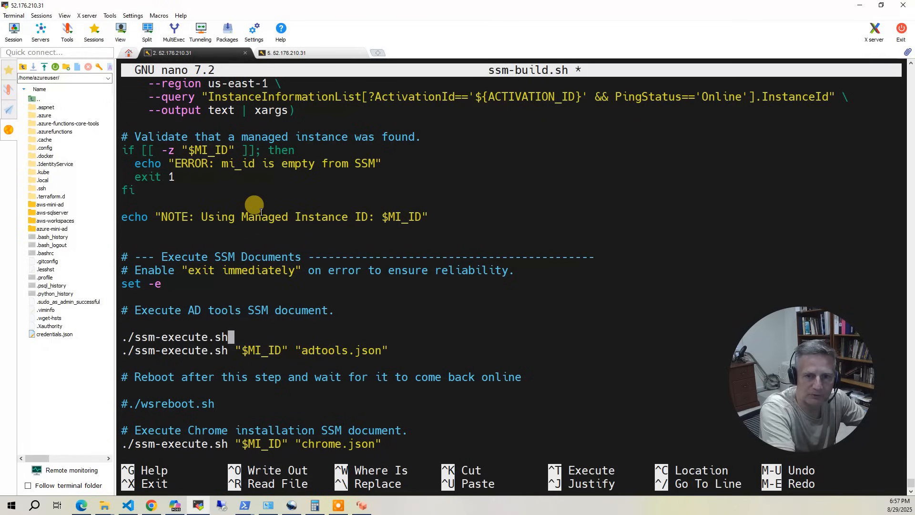
pyautogui.write('"$MI')
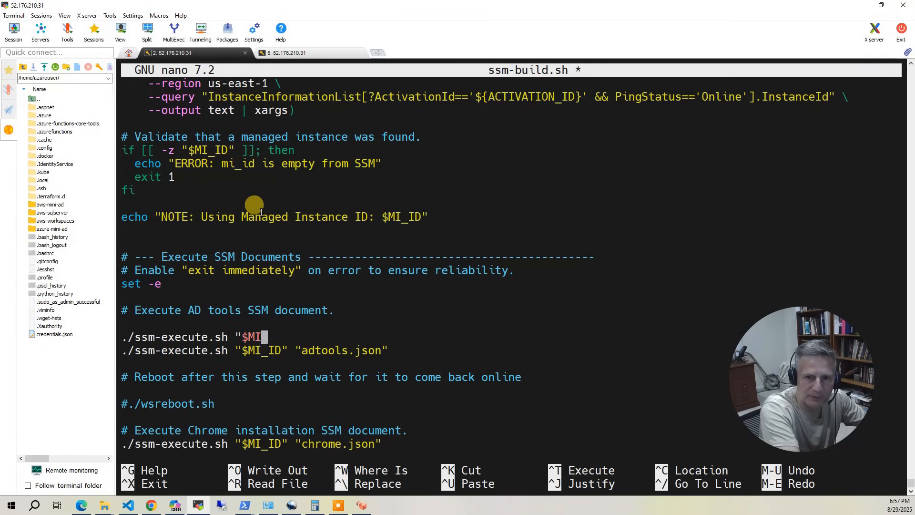
pyautogui.write('_ID')
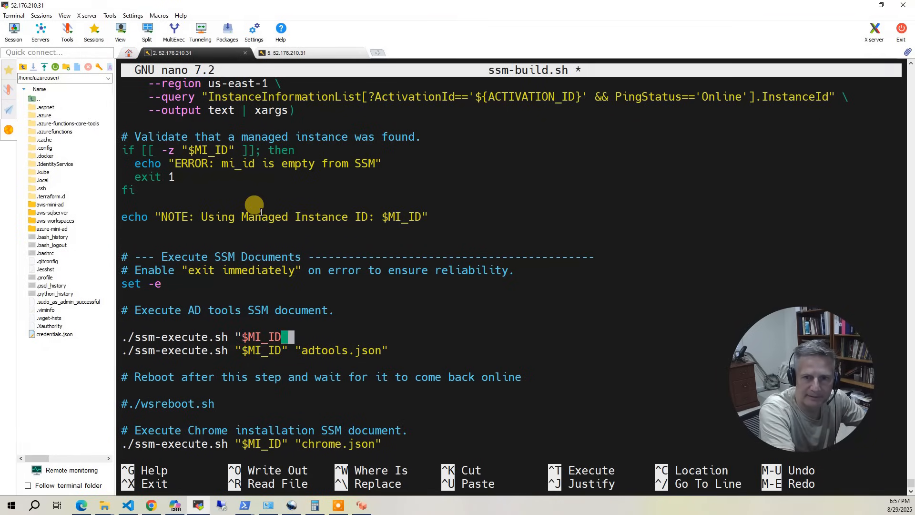
pyautogui.write('" "')
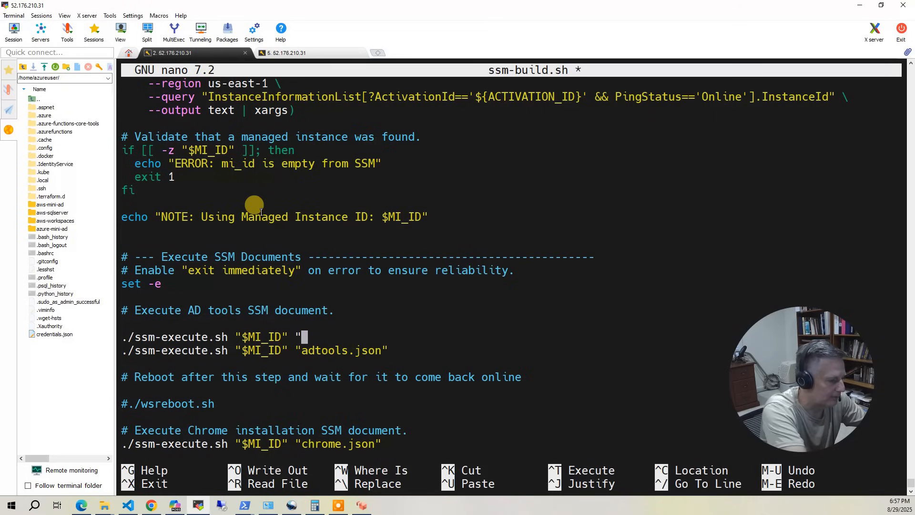
pyautogui.write('7zip')
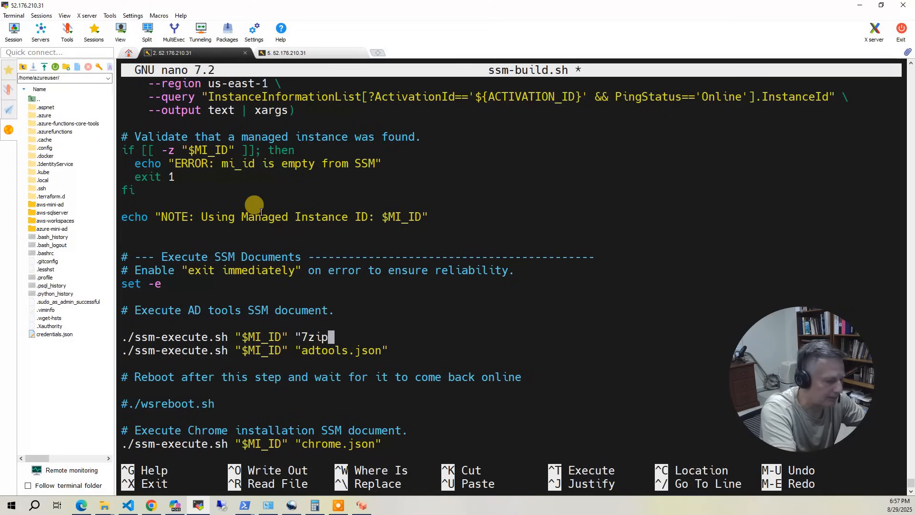
pyautogui.write('.js')
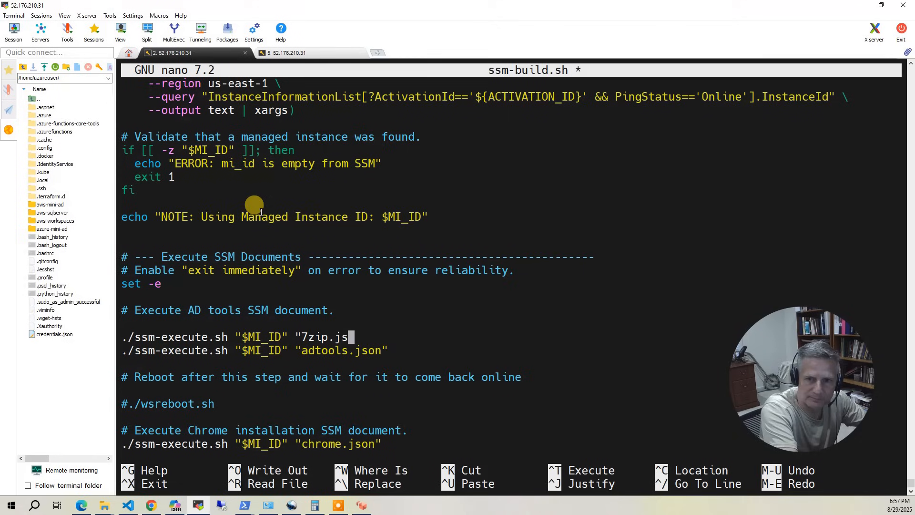
pyautogui.write('on"')
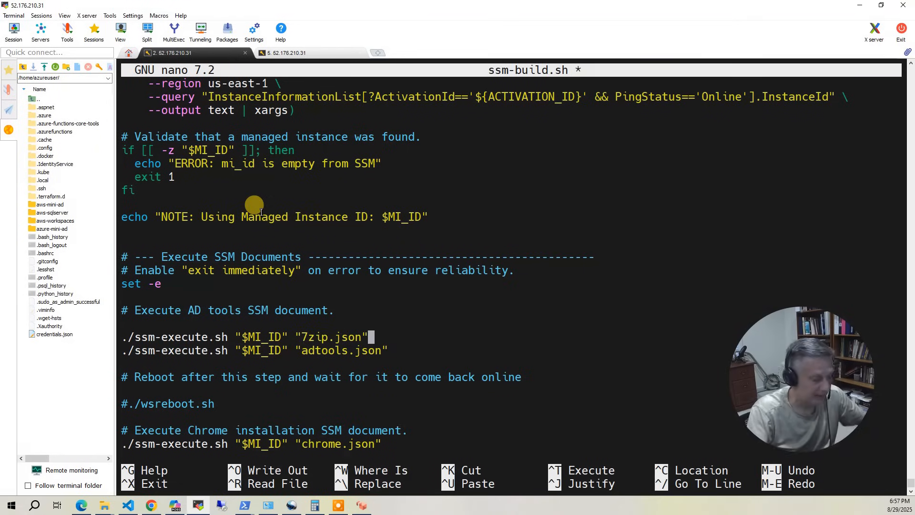
pyautogui.press('ctrl+o')
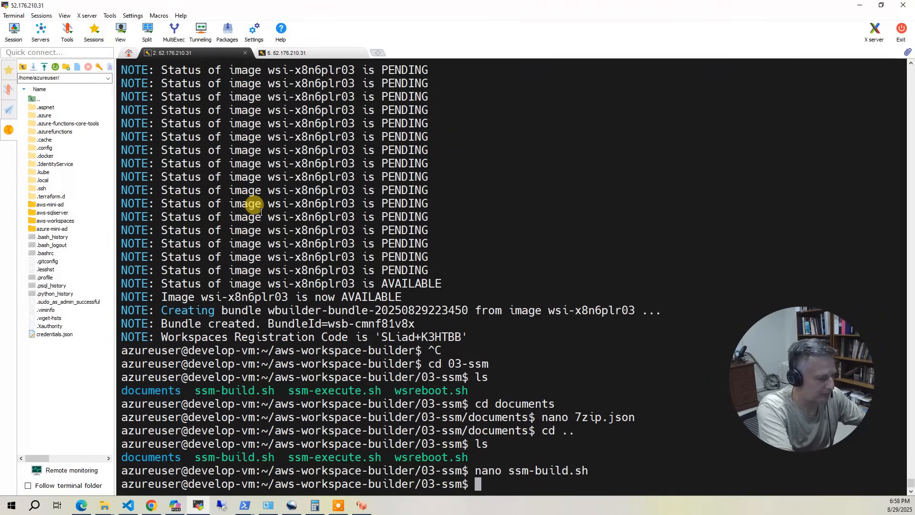
# Run ./ssm-build.sh so the SSM install documents execute against the WorkSpace.
pyautogui.write('./ssm-b')
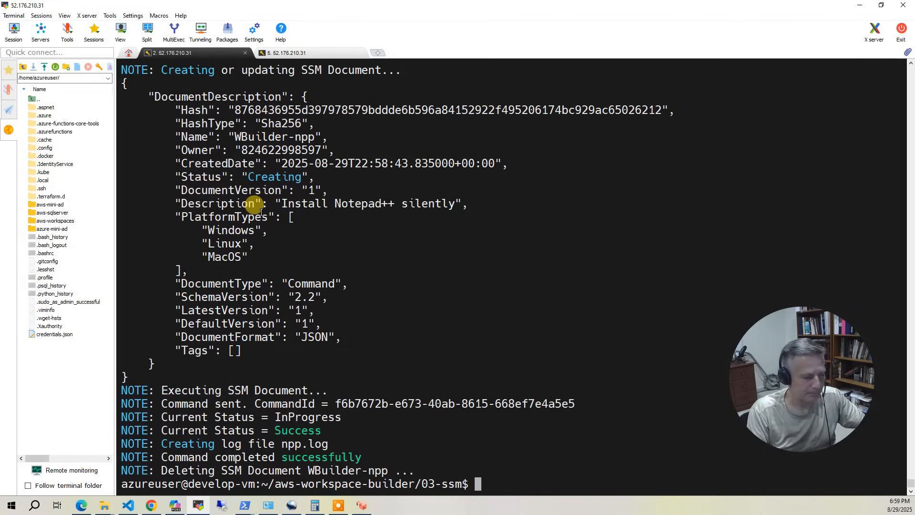
# List the log files with ls -al and display 7zip.log and npp.log, both reporting installation complete.
pyautogui.write('ls -al')
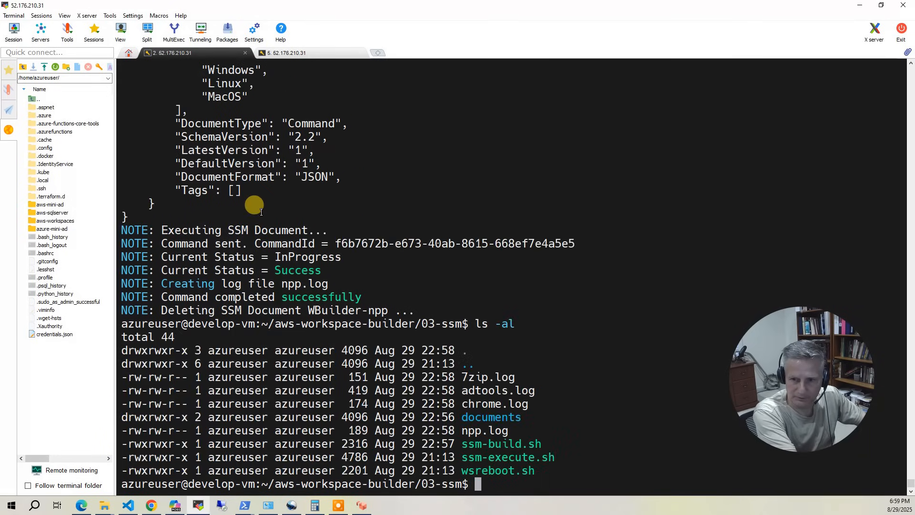
pyautogui.write('more 7zip.log')
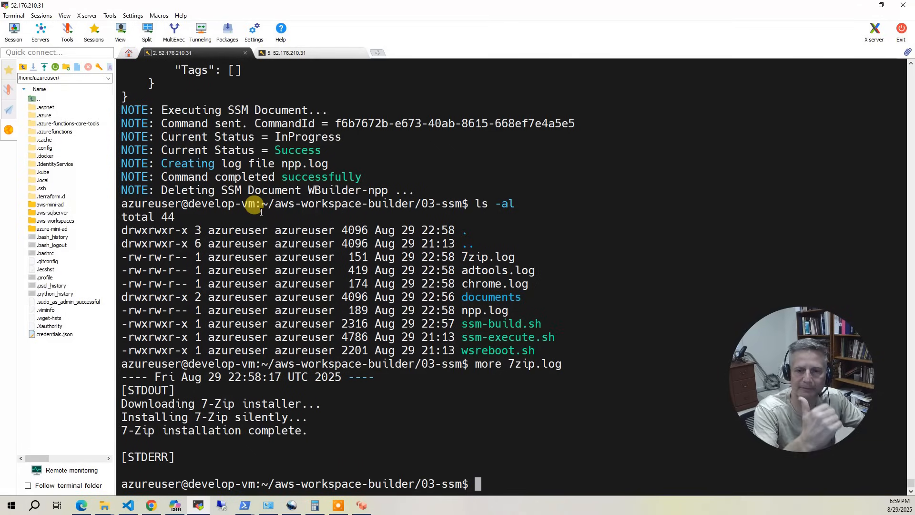
pyautogui.write('more')
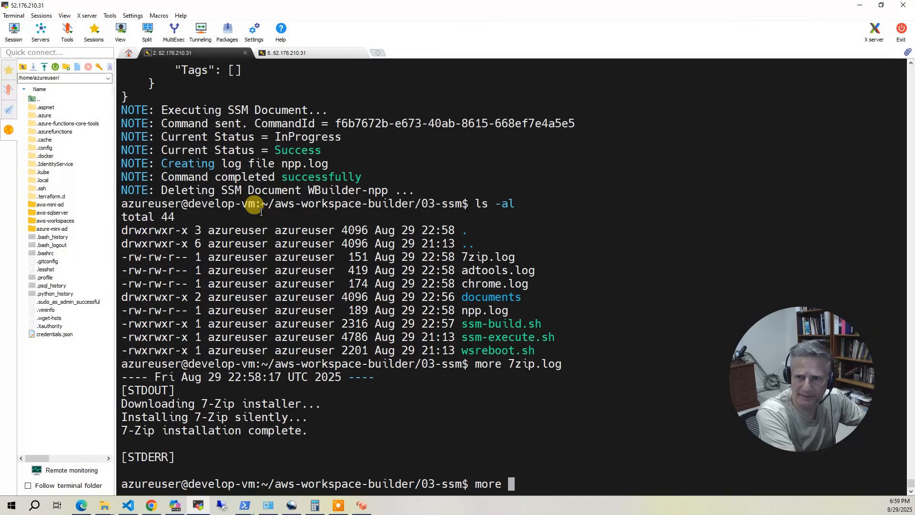
pyautogui.write('npp.lo')
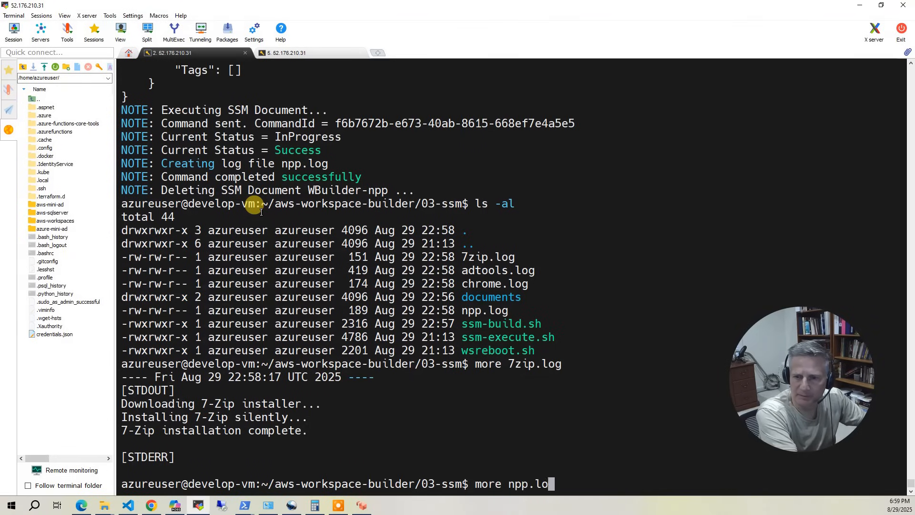
pyautogui.press('Return')
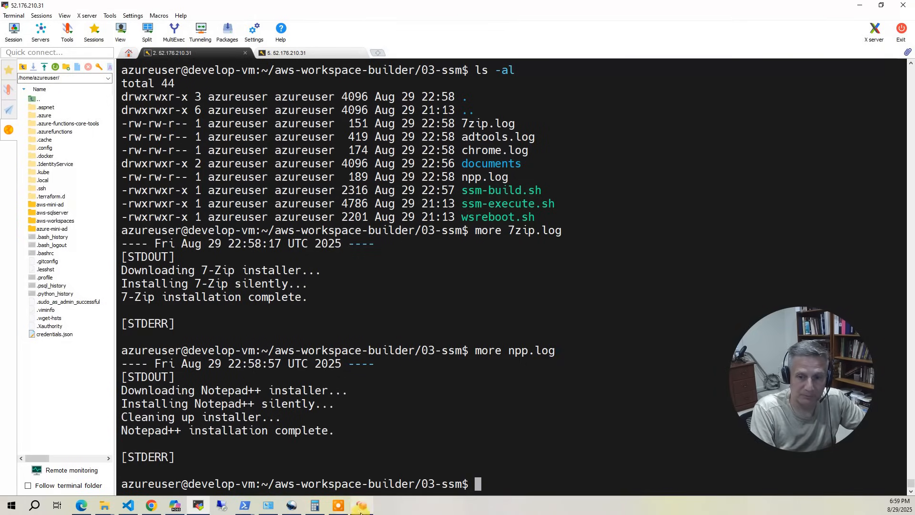
# Check the WorkSpace's Programs and Features list for 7-Zip 23.01 (x64) and Notepad++.
pyautogui.click(361, 504)
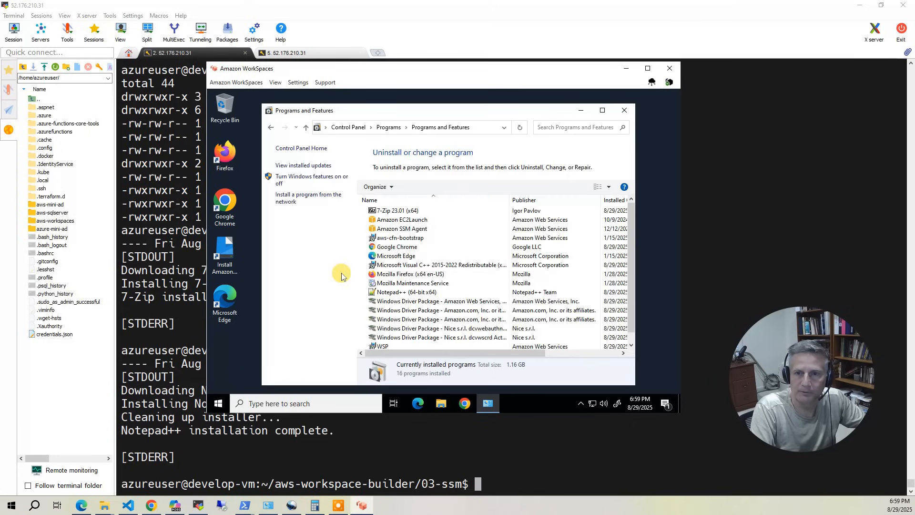
pyautogui.click(394, 210)
pyautogui.write('cd .')
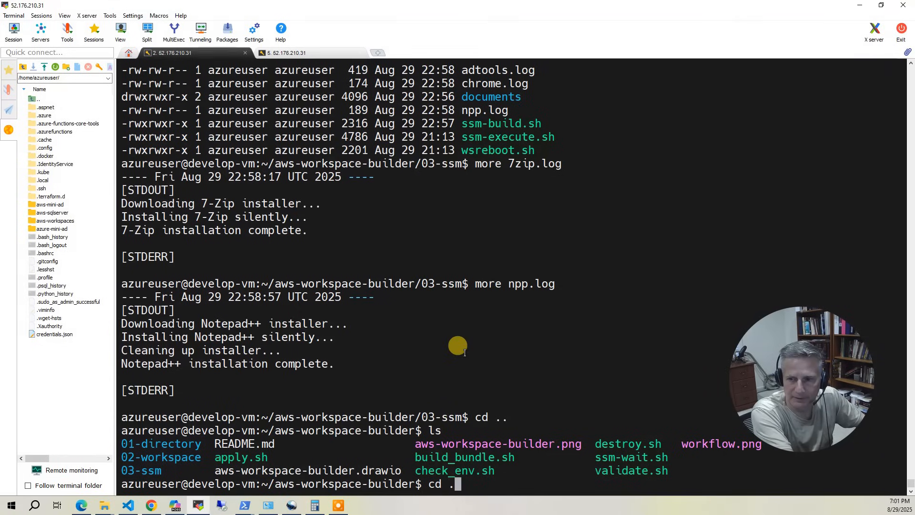
# Run ./destroy.sh so Terraform destroys the six resources including the WBuilder WorkSpace.
pyautogui.write('/')
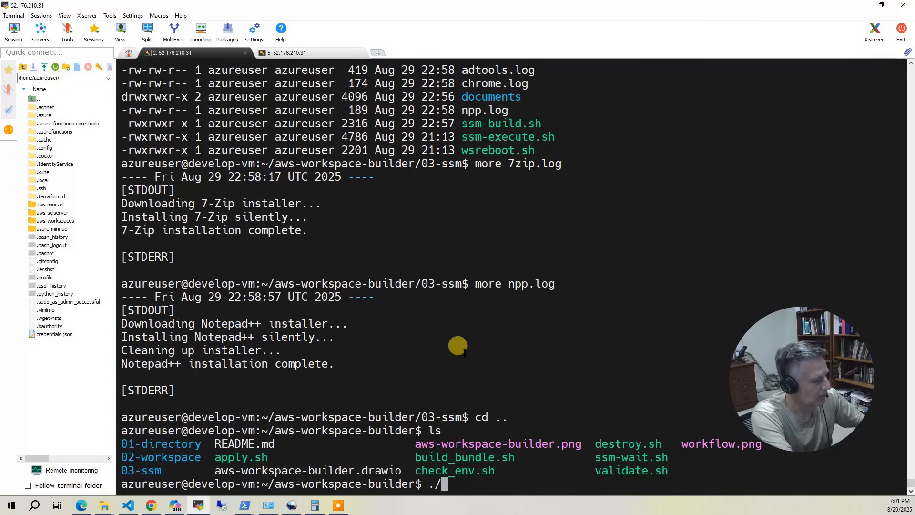
pyautogui.write('destr')
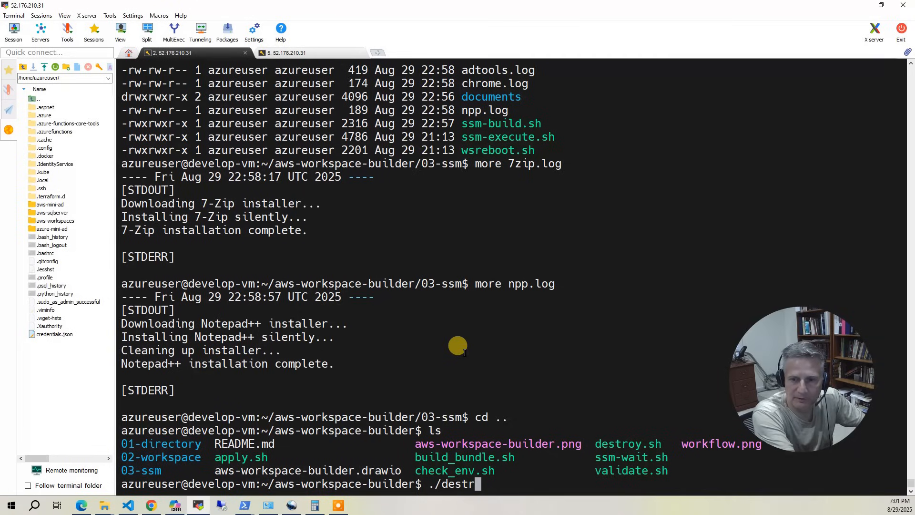
pyautogui.write('oy.')
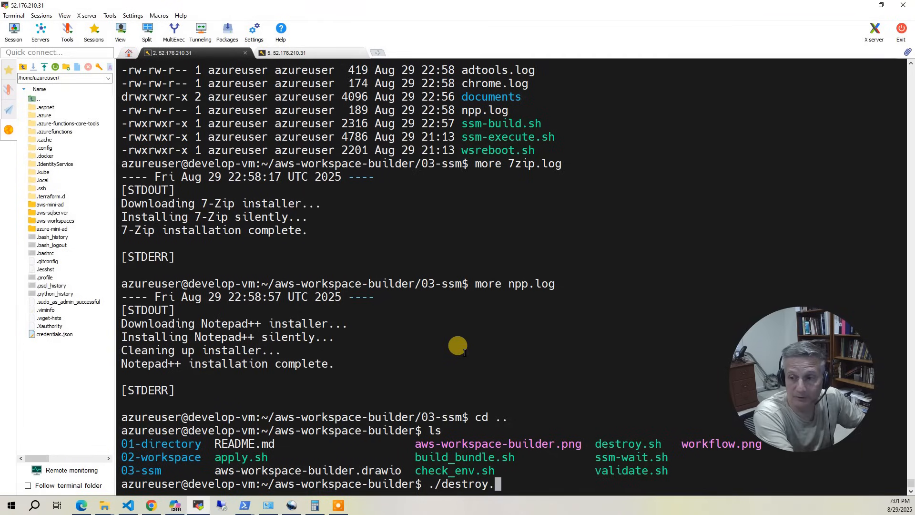
pyautogui.press('Return')
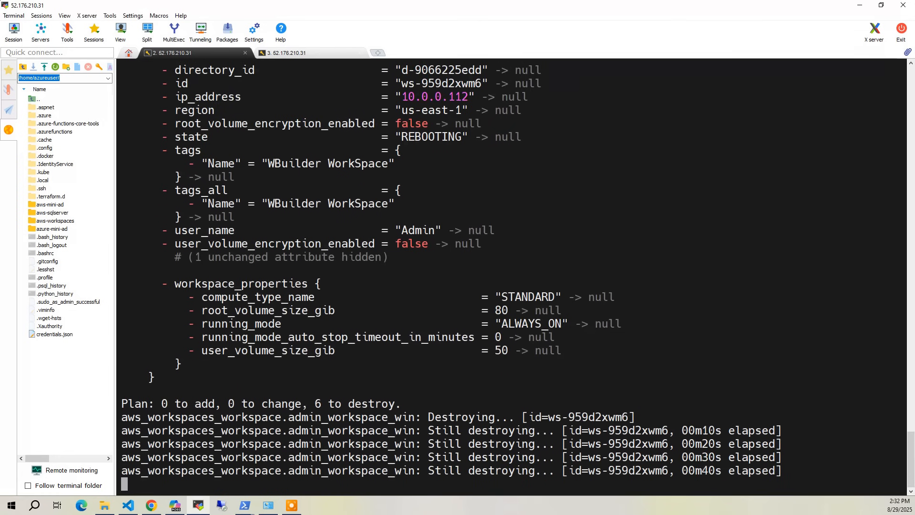